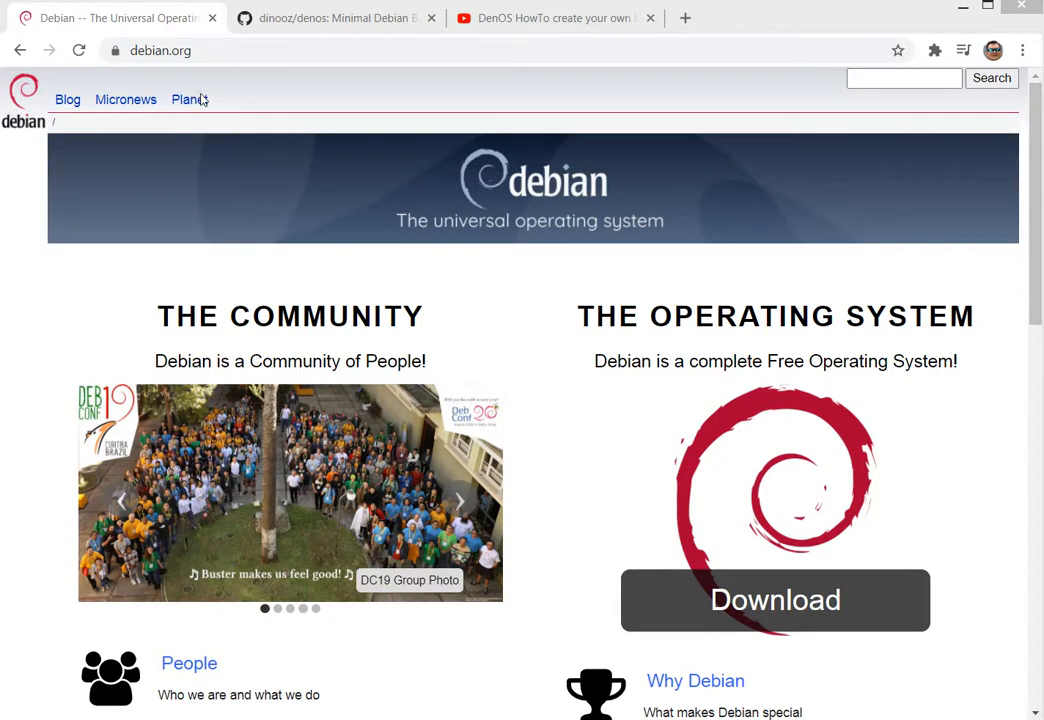
pyautogui.moveTo(280, 76)
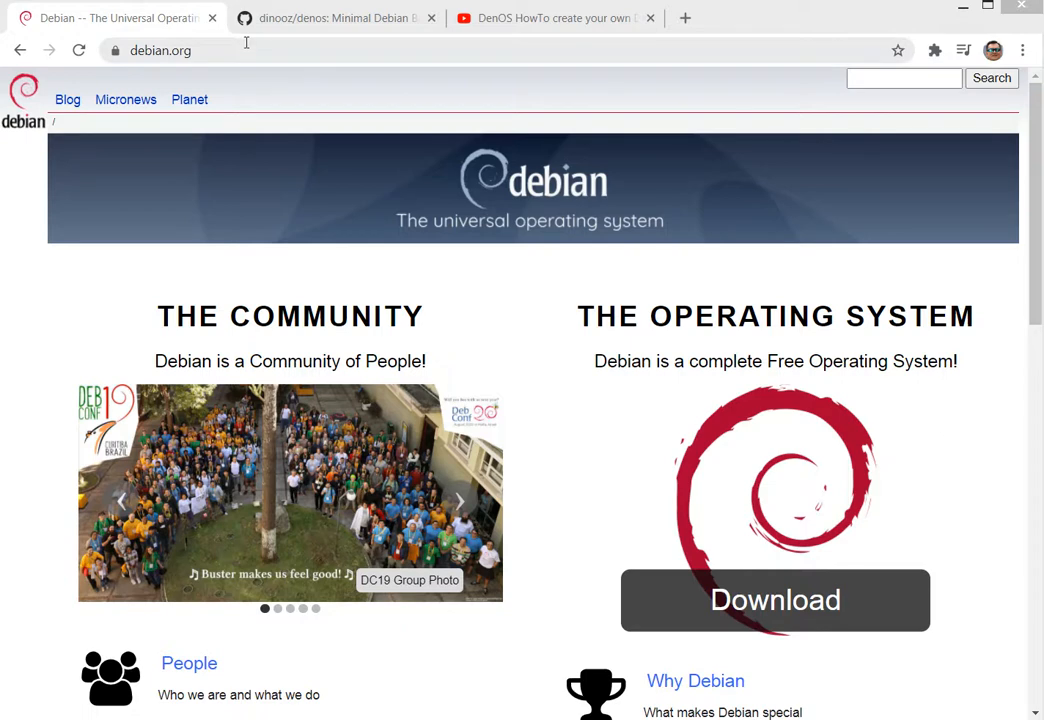
# - Visit the dinooz/denos repository, then watch the DenOS how-to video showing screenfetch
pyautogui.click(336, 18)
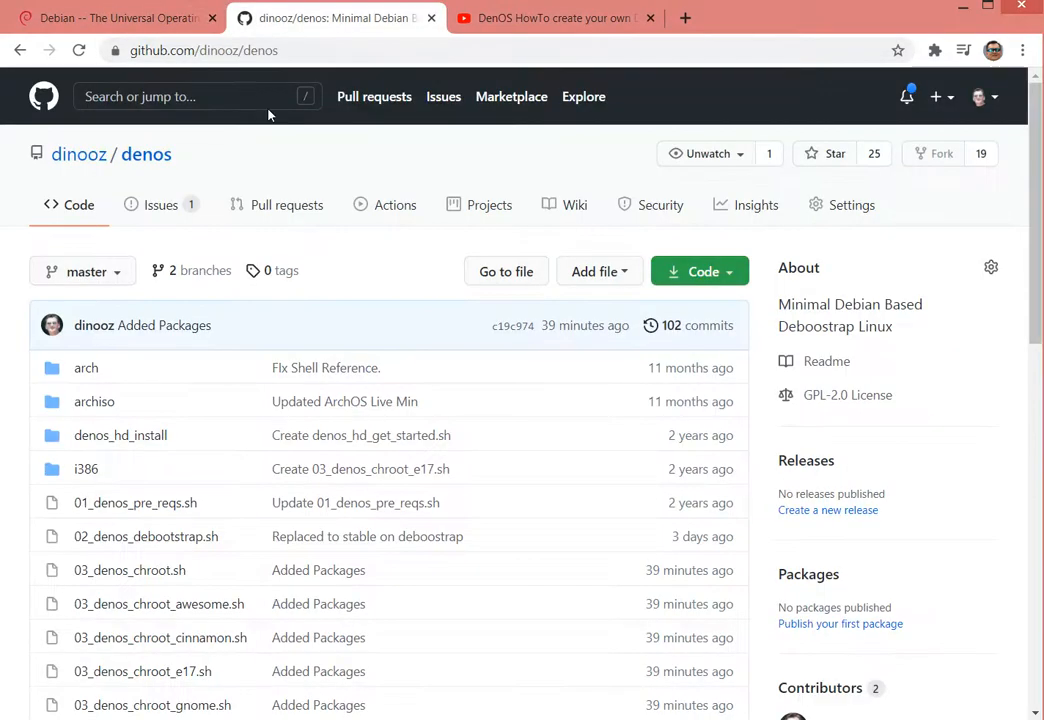
pyautogui.moveTo(320, 148)
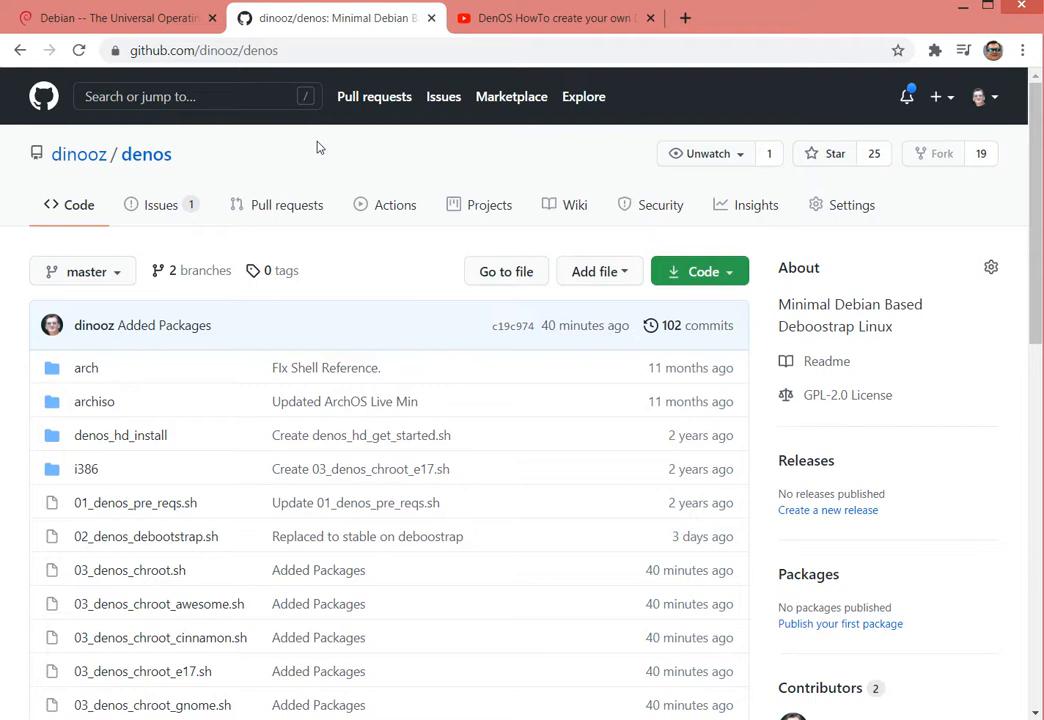
pyautogui.moveTo(592, 138)
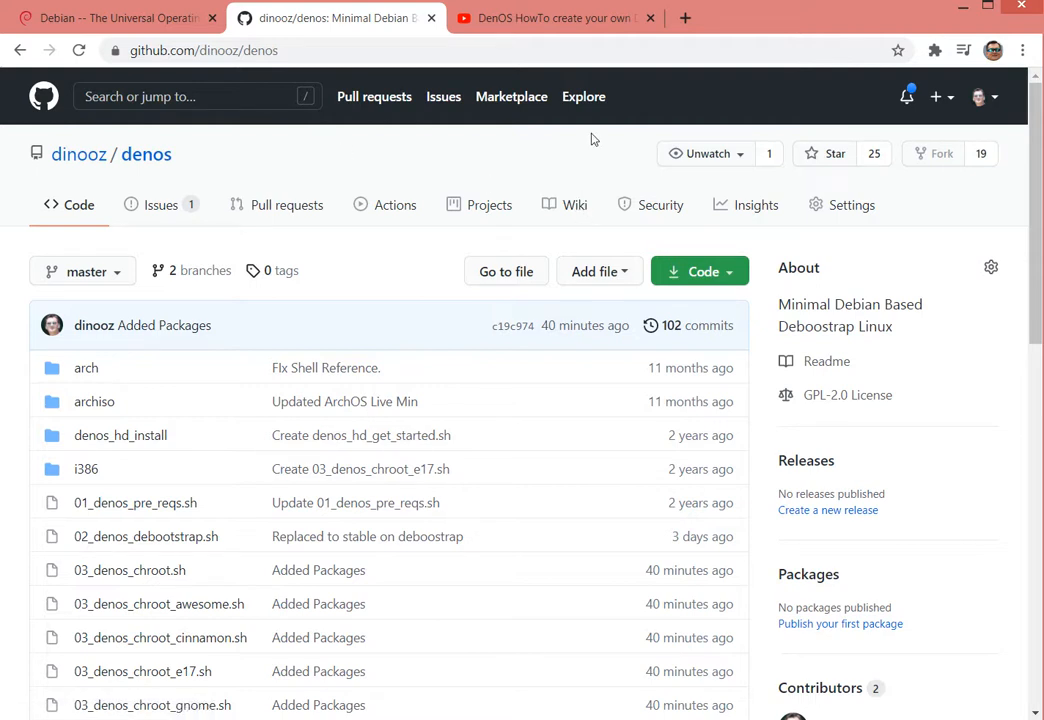
pyautogui.moveTo(556, 18)
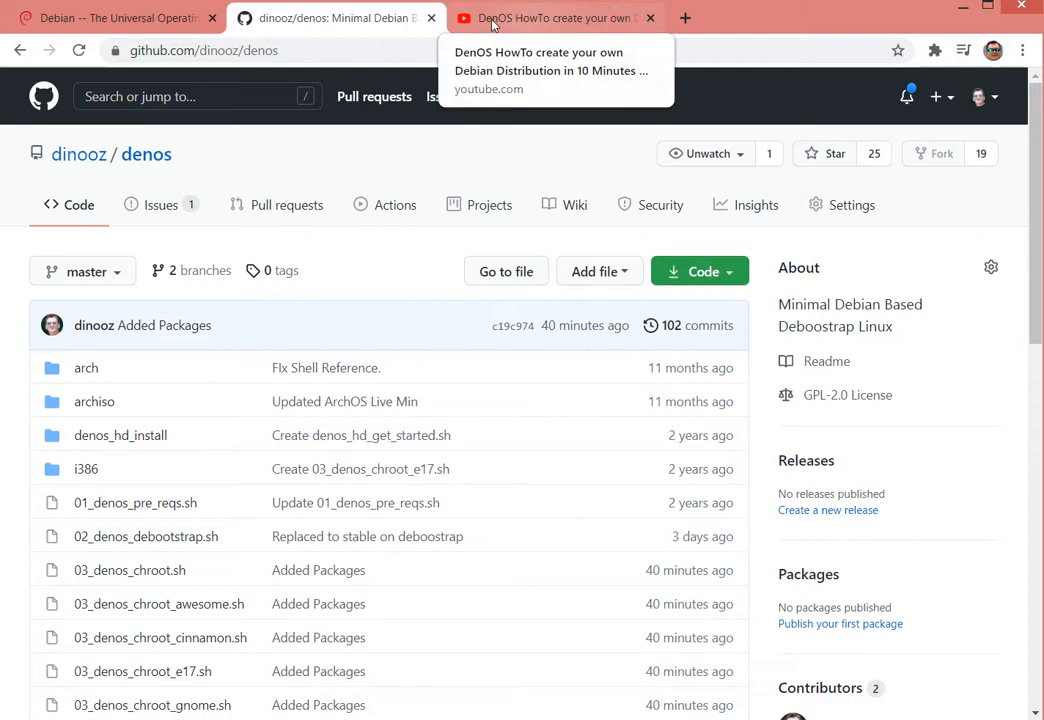
pyautogui.click(556, 18)
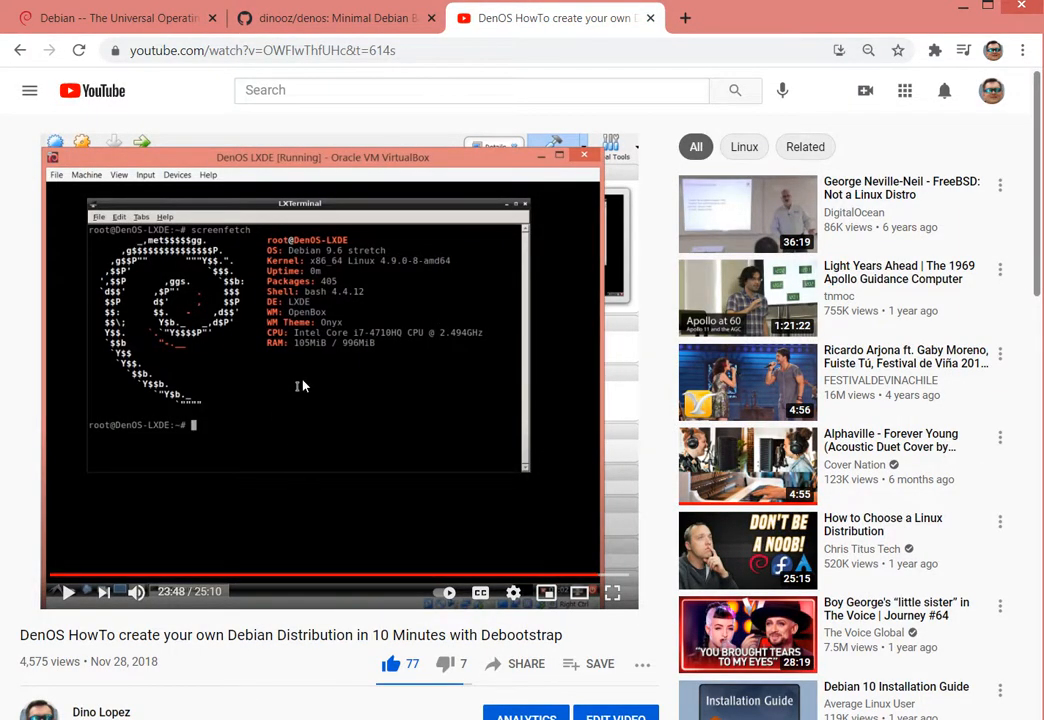
pyautogui.click(336, 18)
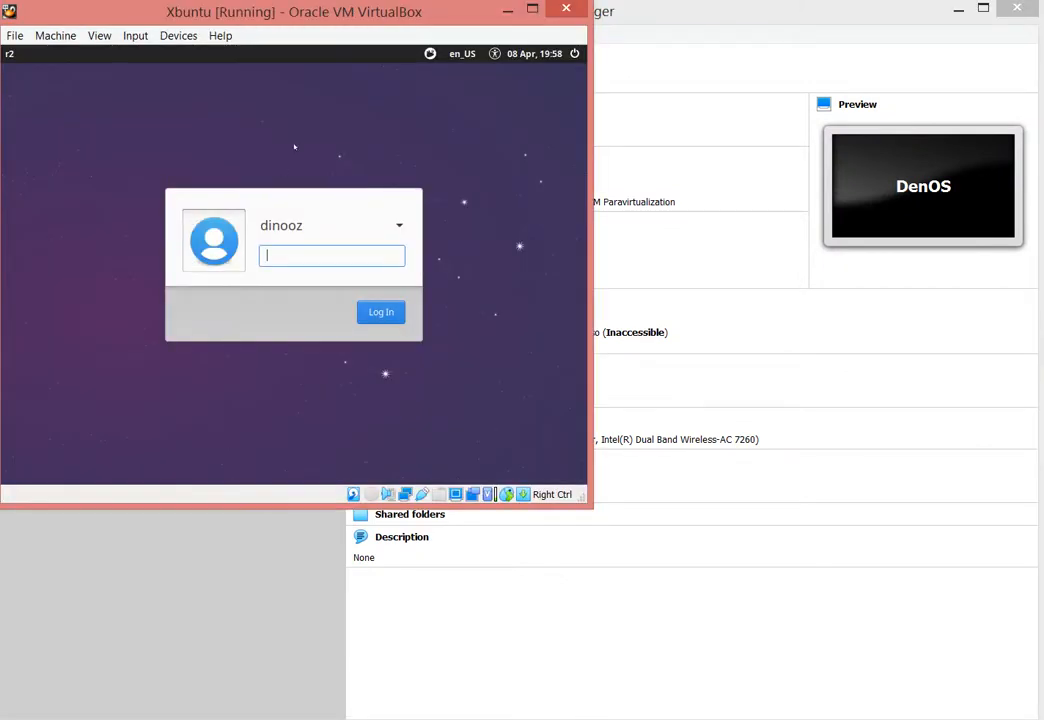
pyautogui.moveTo(376, 644)
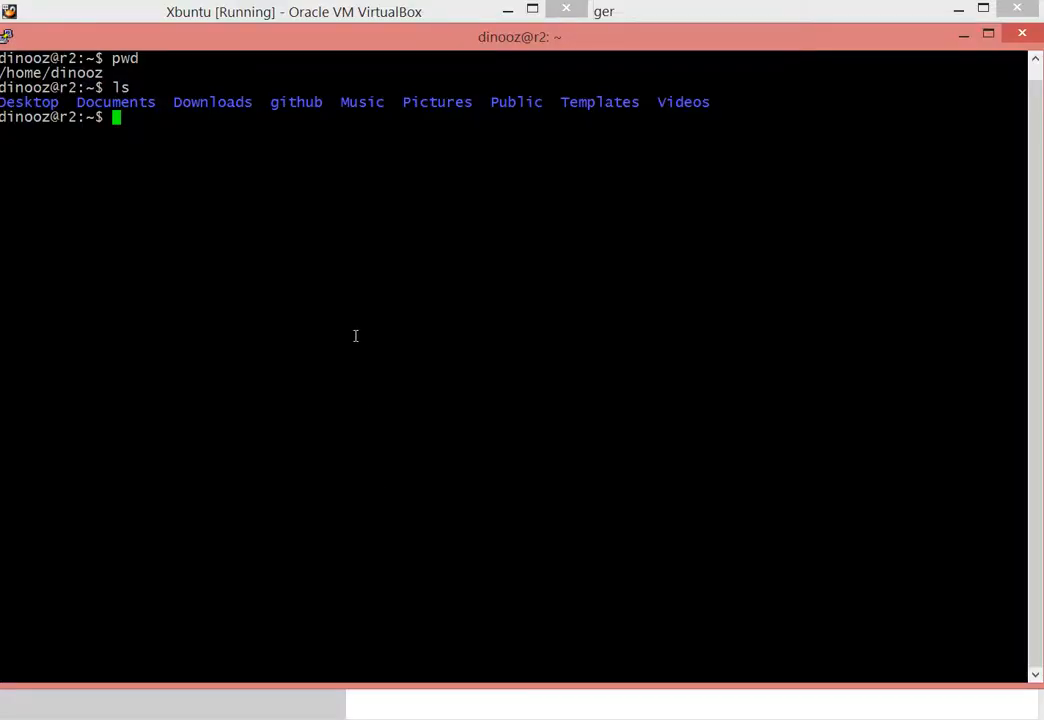
# - Run screenfetch in the Xubuntu VM terminal, then return to the repository in the browser
pyautogui.write('screenfetch')
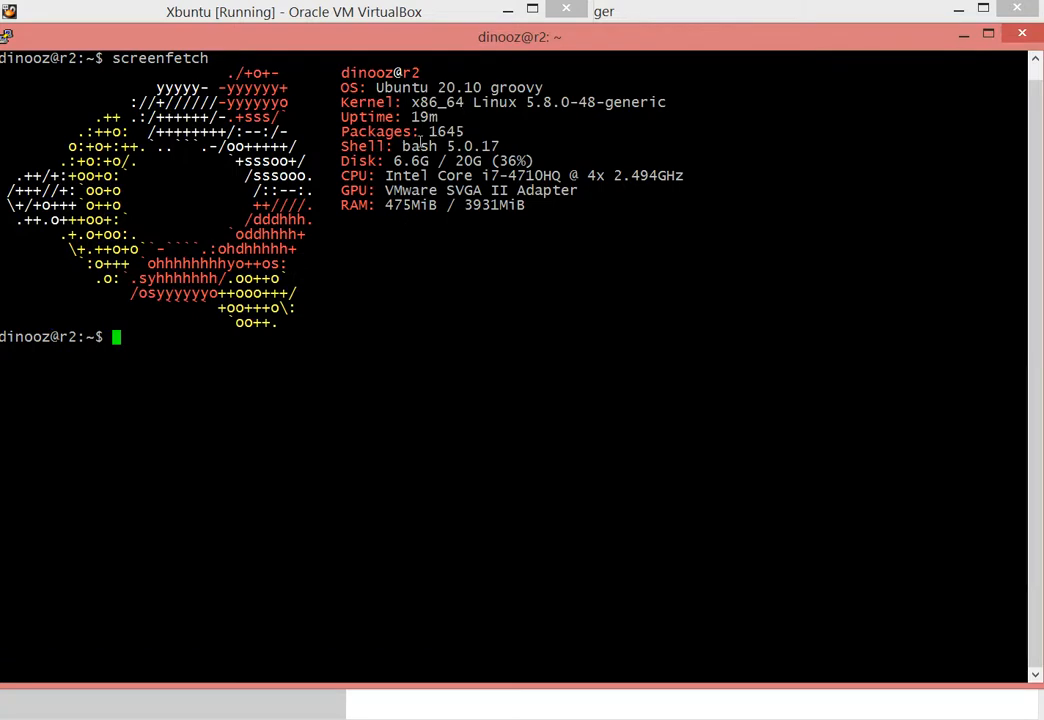
pyautogui.moveTo(380, 276)
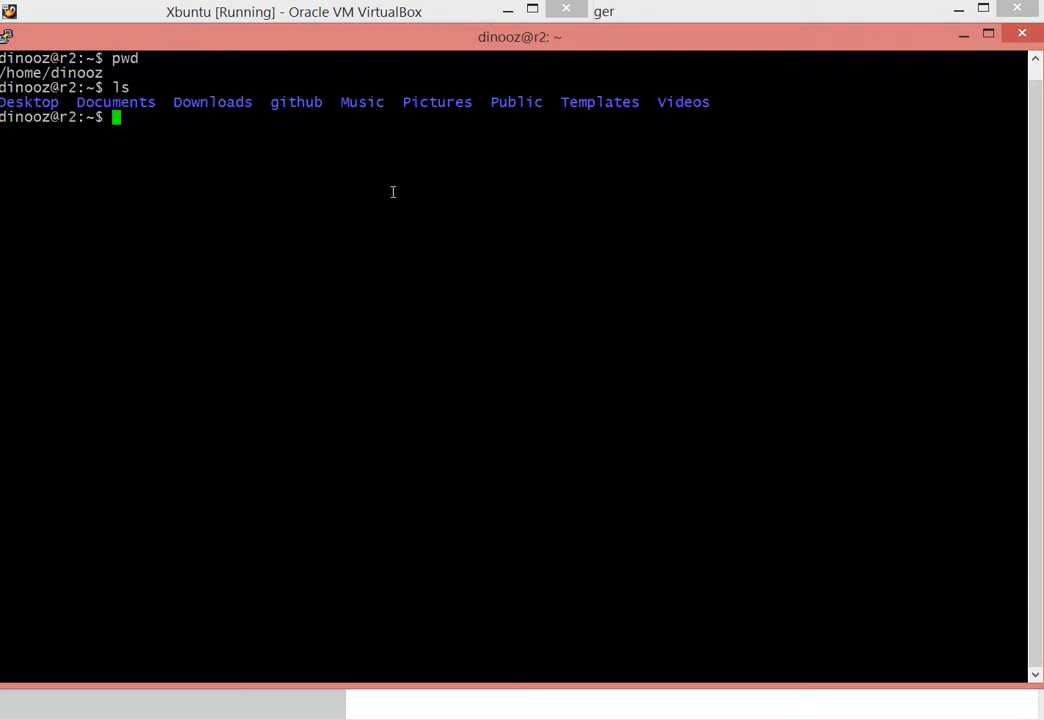
pyautogui.moveTo(296, 176)
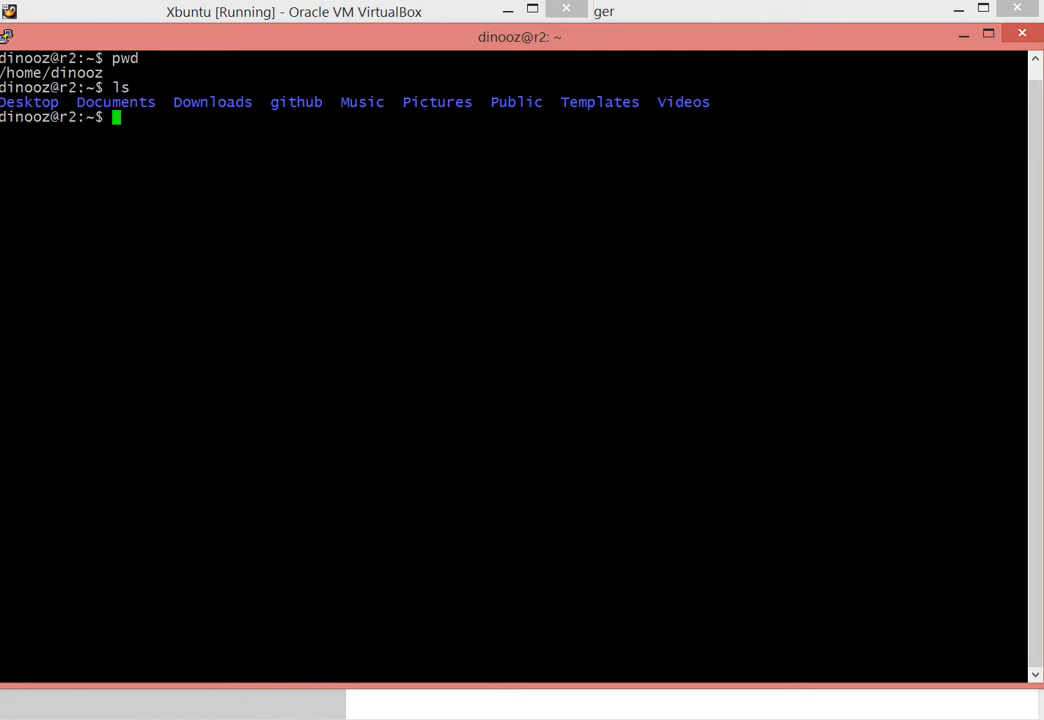
pyautogui.press('alt+tab')
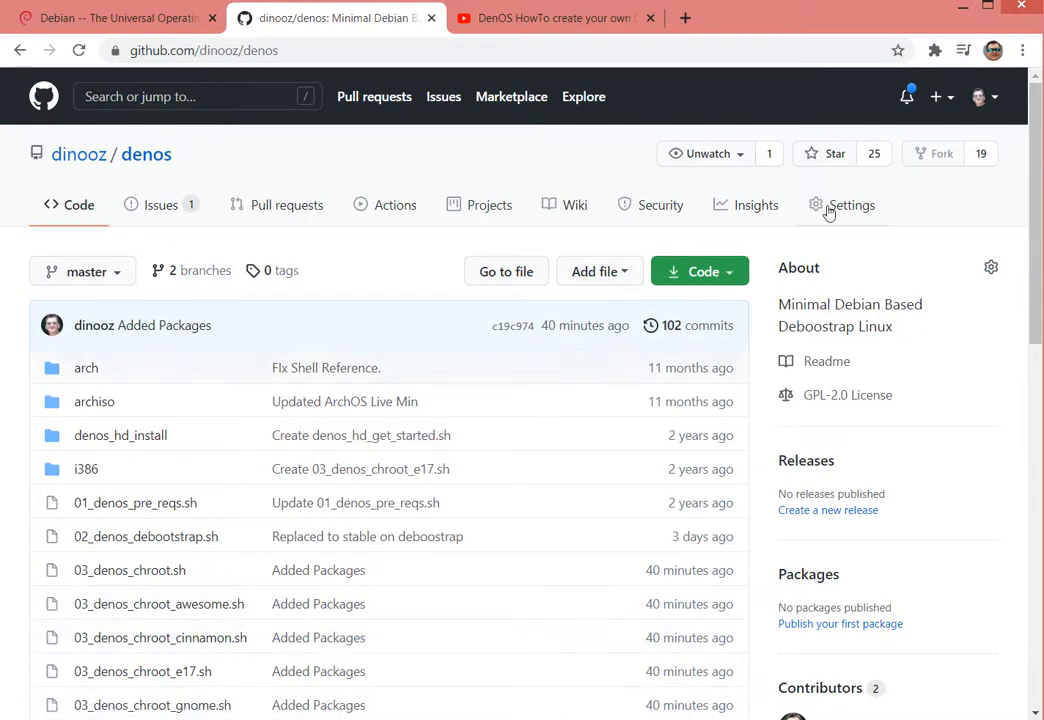
# - View denos_get_started.sh as raw text and select its URL in the address bar
pyautogui.scroll(-3)
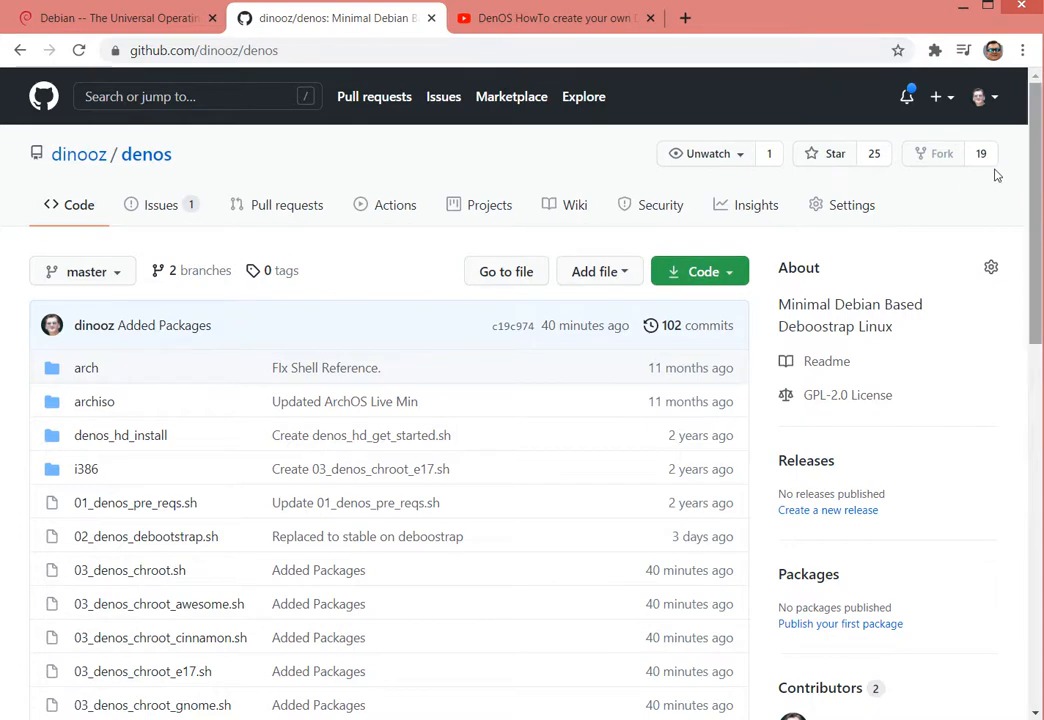
pyautogui.scroll(-3)
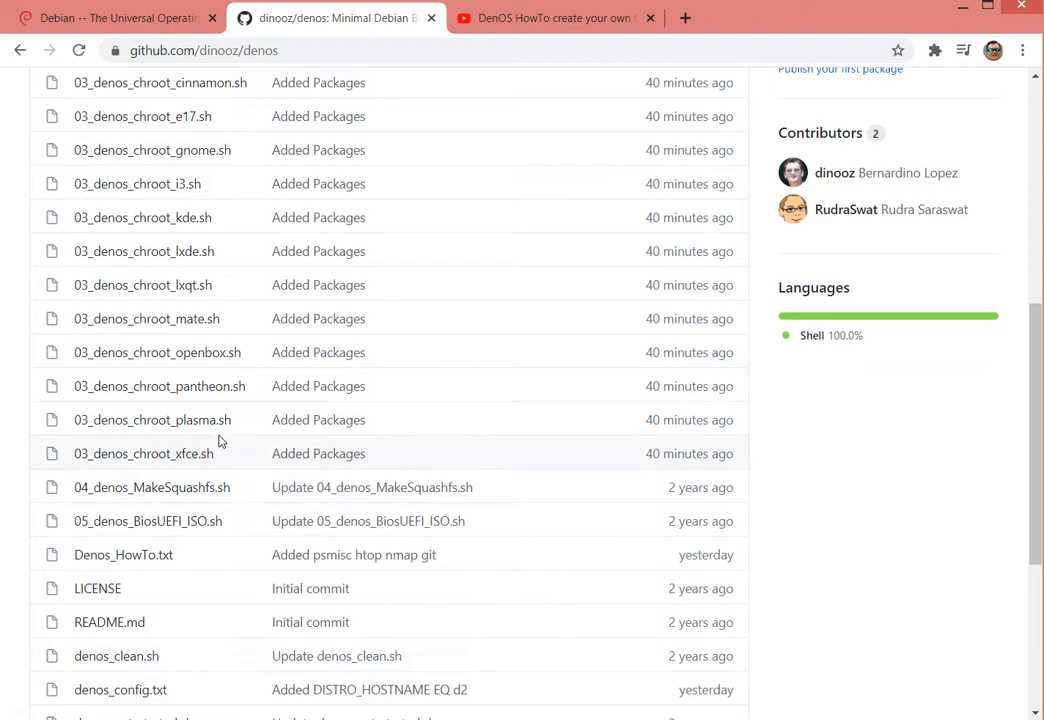
pyautogui.moveTo(1028, 360)
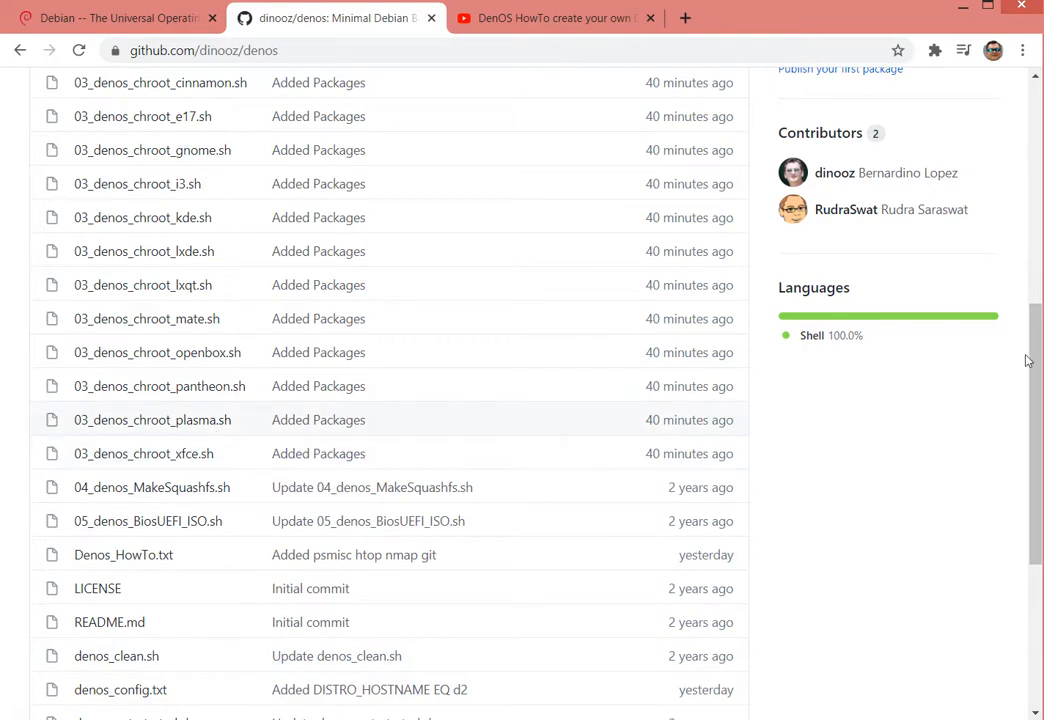
pyautogui.scroll(-3)
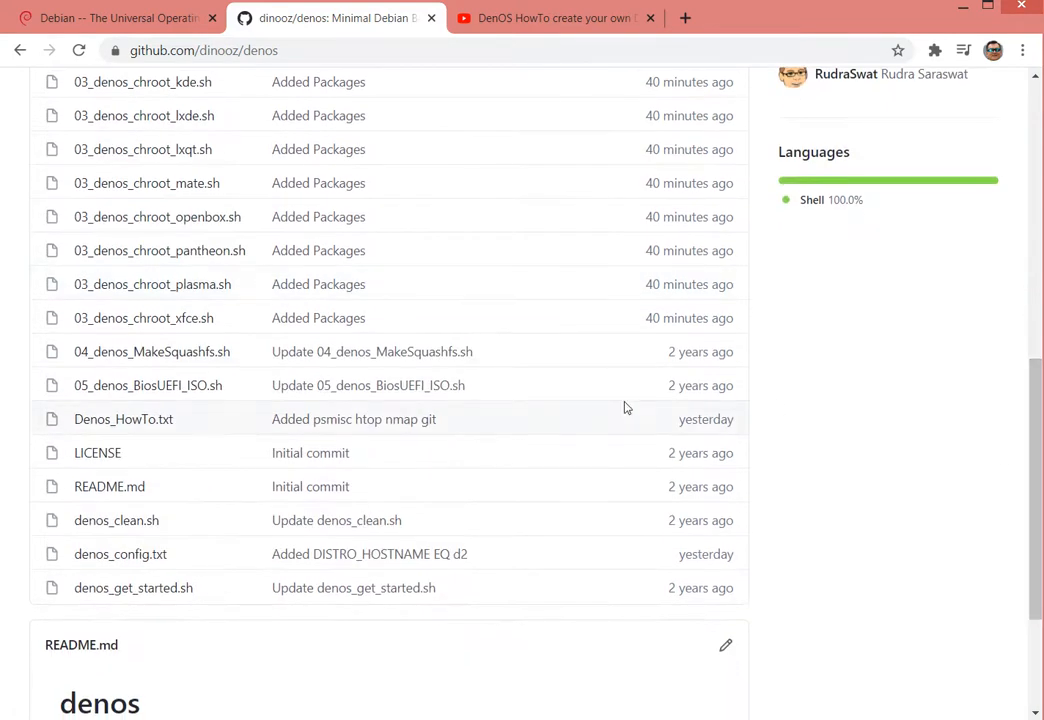
pyautogui.click(132, 588)
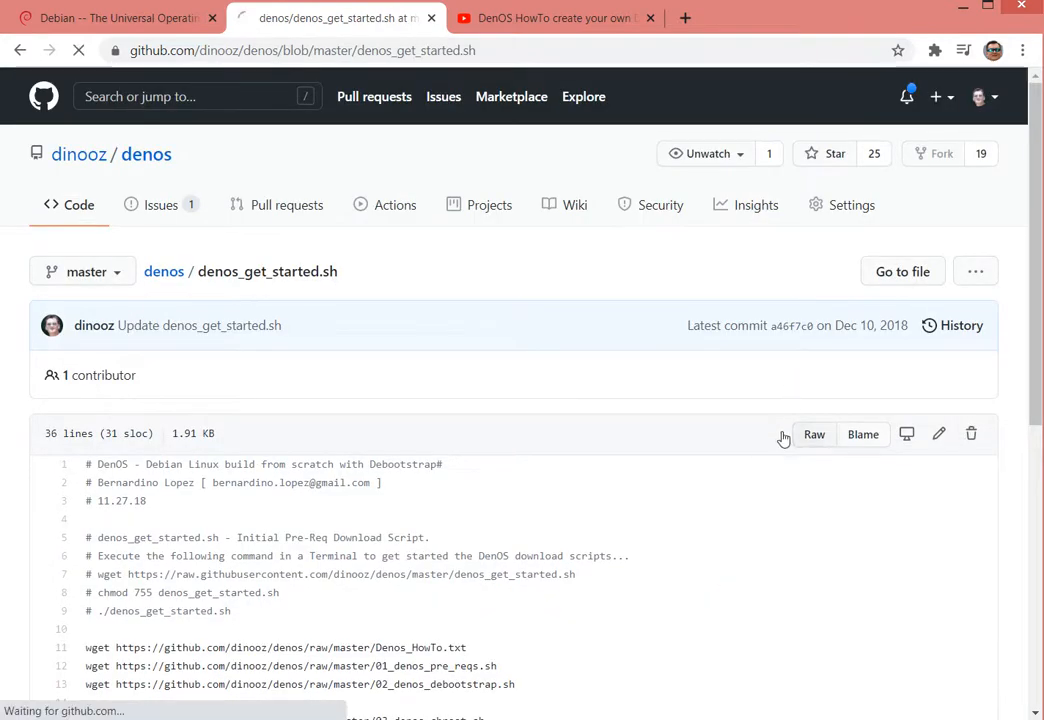
pyautogui.click(814, 434)
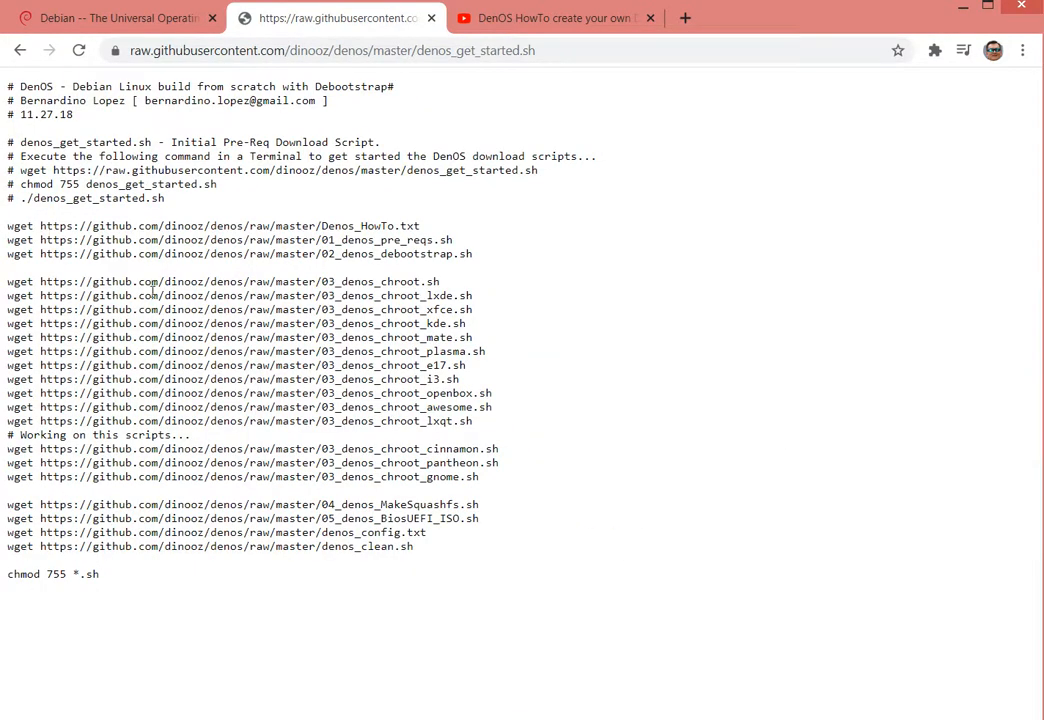
pyautogui.click(300, 52)
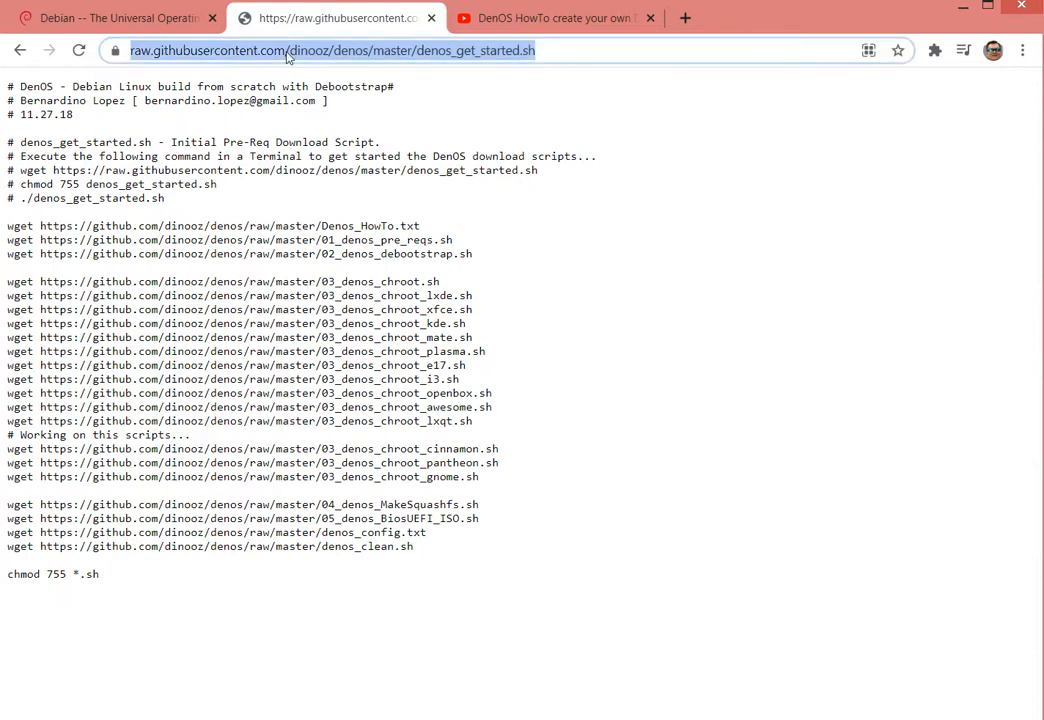
# - Create mydenos, download denos_get_started.sh, chmod 755 it and run it to fetch the DenOS scripts
pyautogui.press('Alt+Tab')
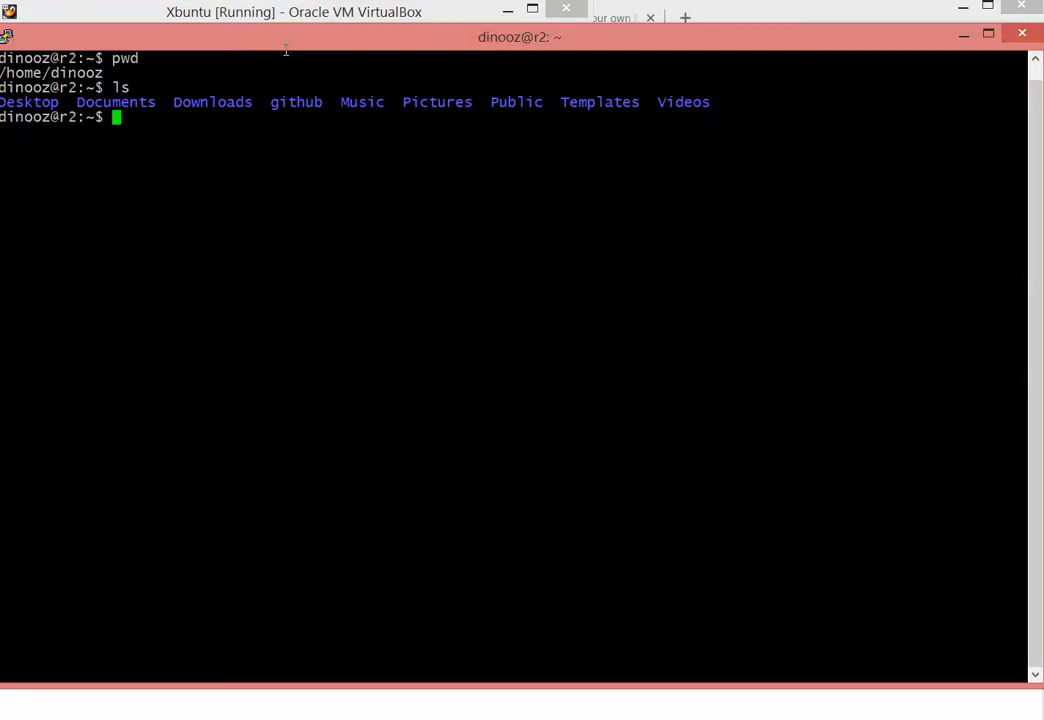
pyautogui.write('mkdir mydenos')
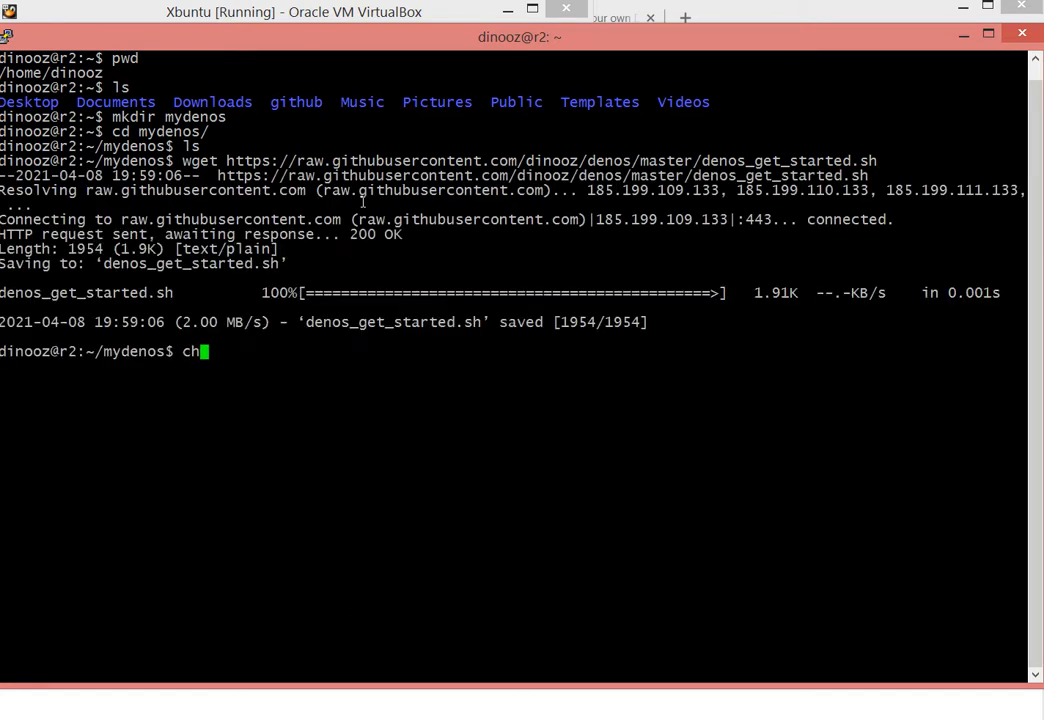
pyautogui.write('mod 755')
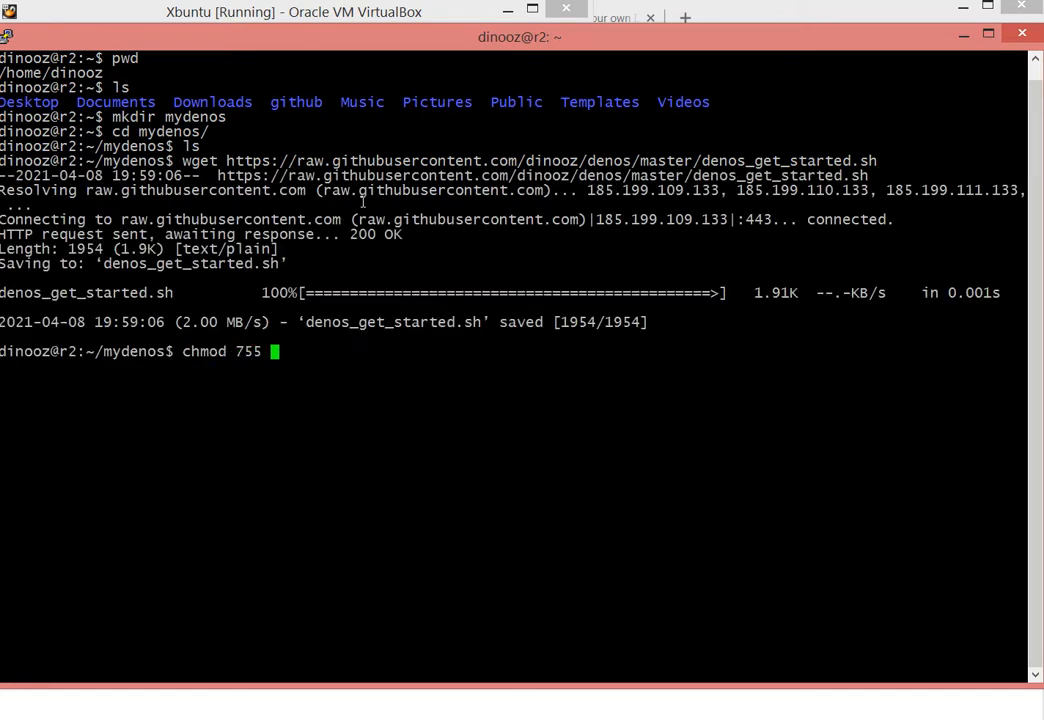
pyautogui.write('denos_get_started.sh')
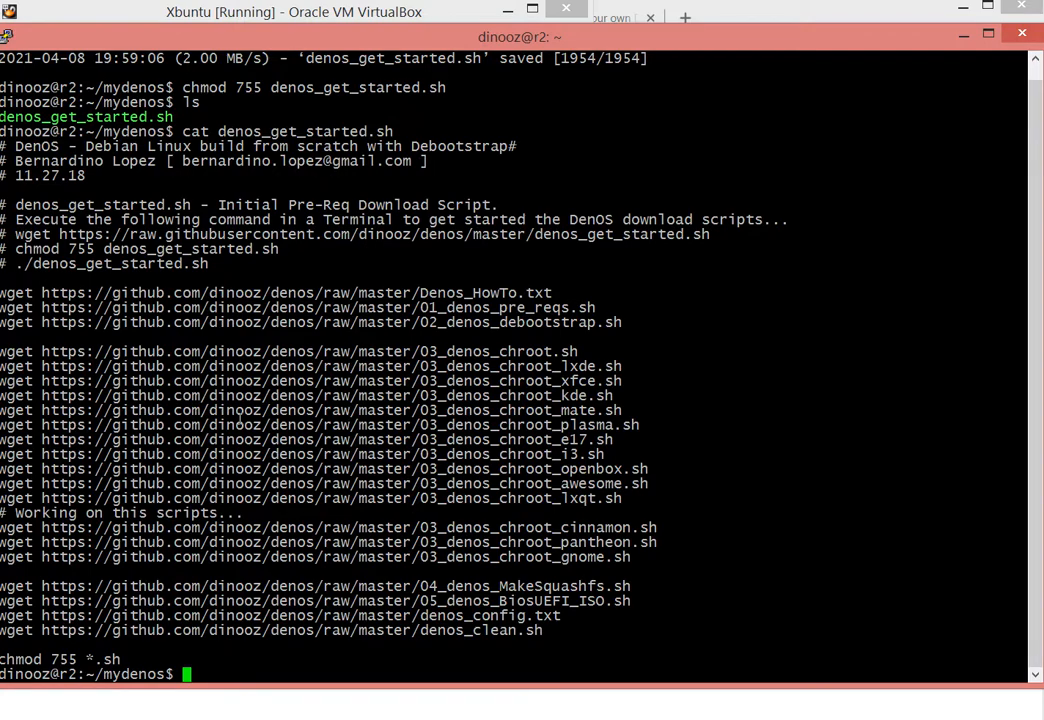
pyautogui.write('./denos_get_started.sh')
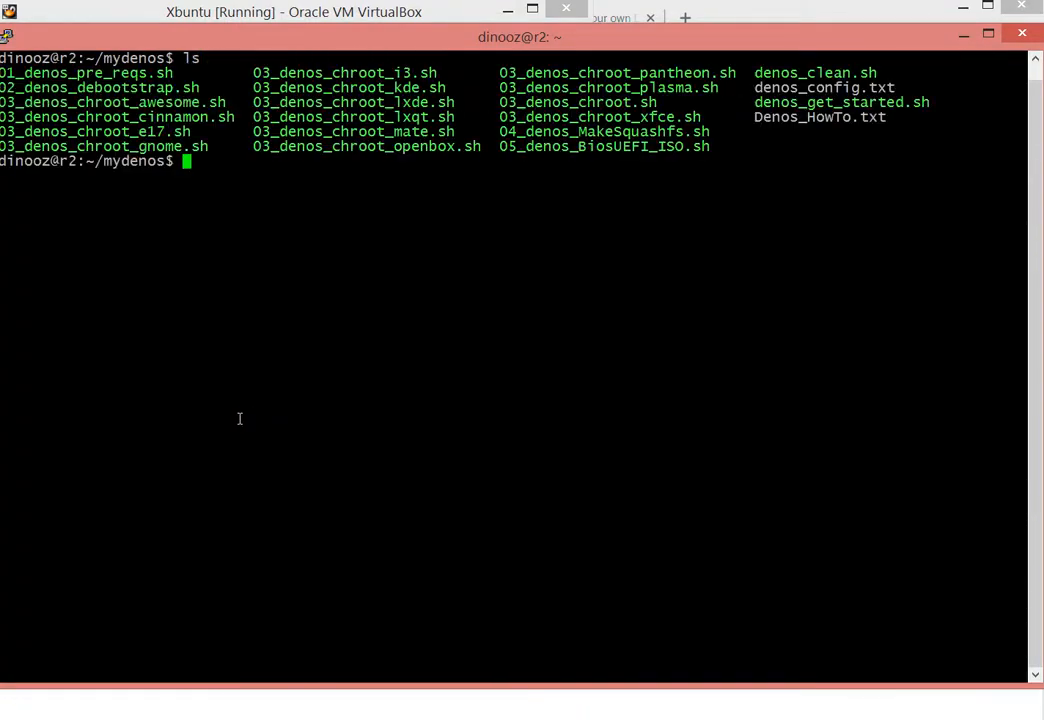
pyautogui.moveTo(194, 238)
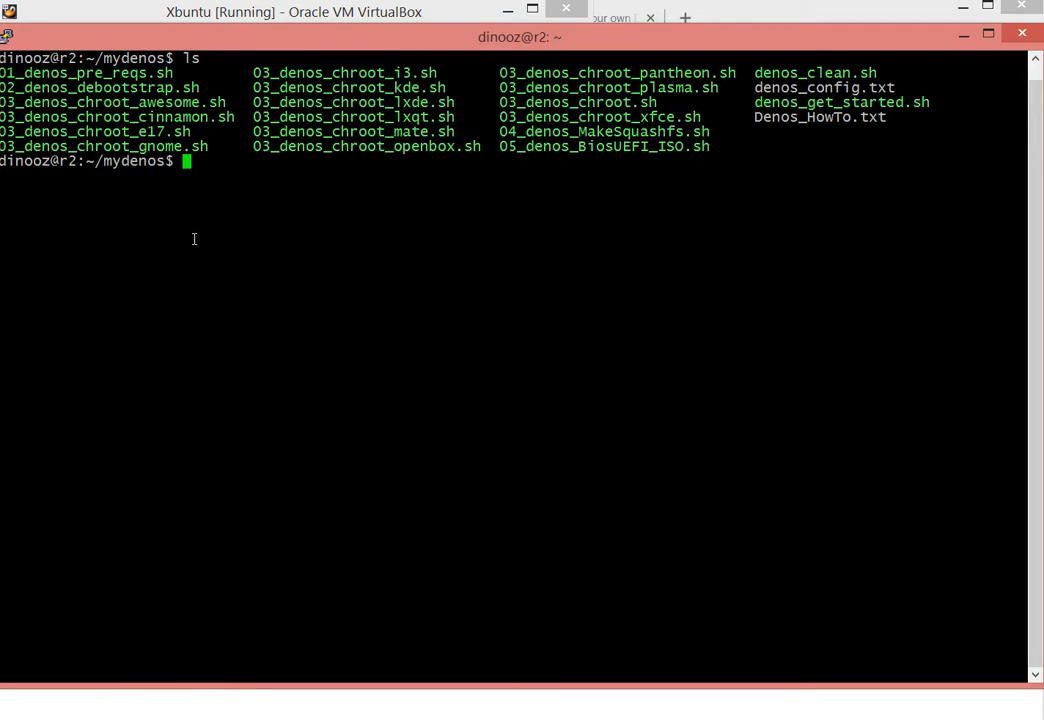
# - Run sudo ./01_denos_pre_reqs.sh to install debootstrap, squashfs-tools, xorriso and grub packages
pyautogui.write('sudo .')
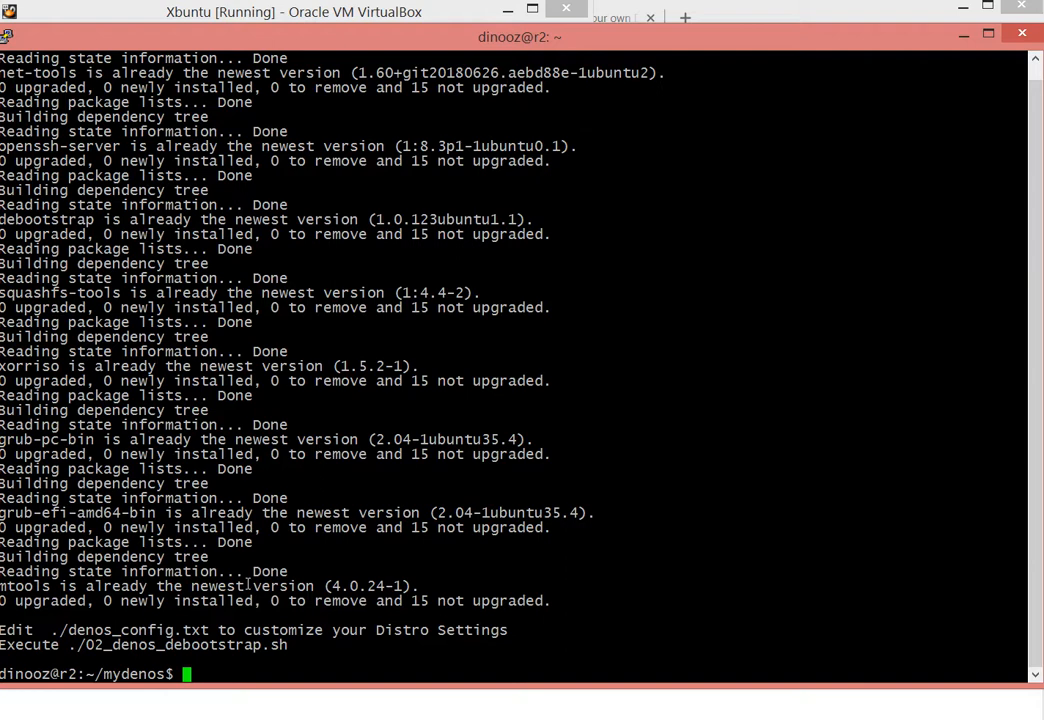
pyautogui.write('./')
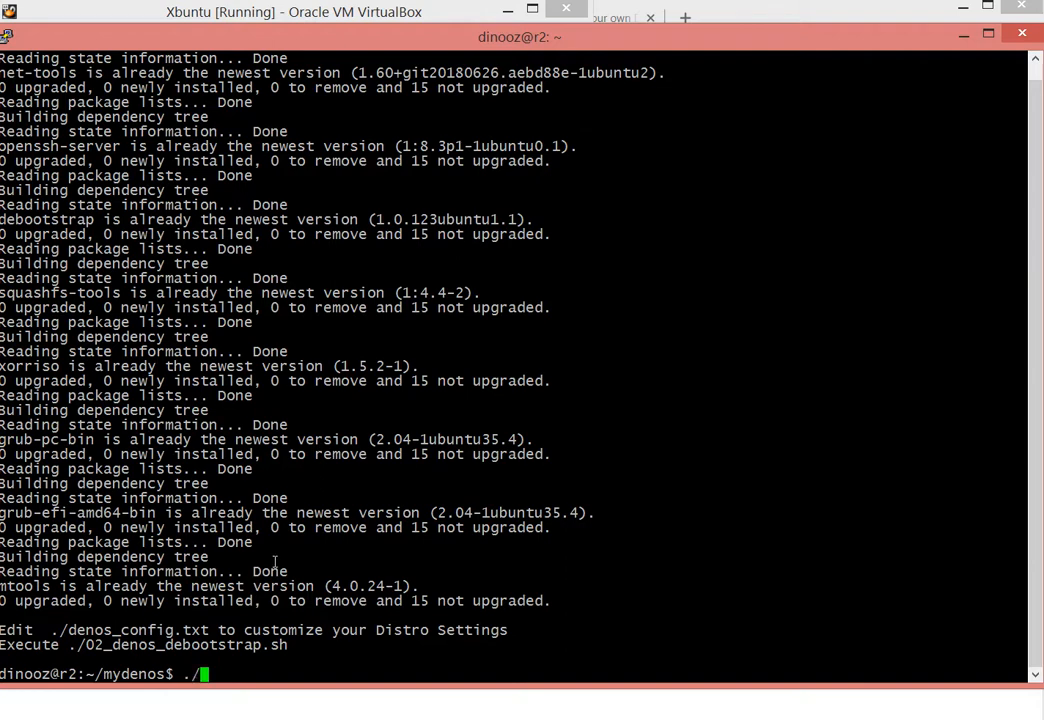
# - Run ./02_denos_debootstrap.sh to bootstrap the base Debian system
pyautogui.write('02_denos_debootstrap.sh')
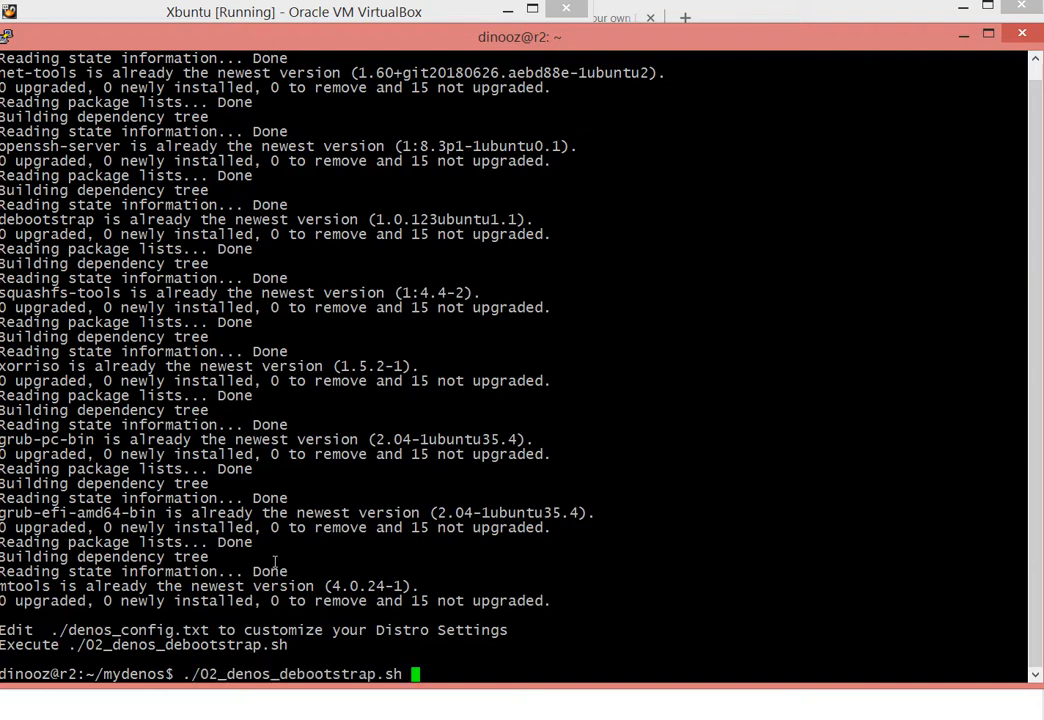
pyautogui.press('Return')
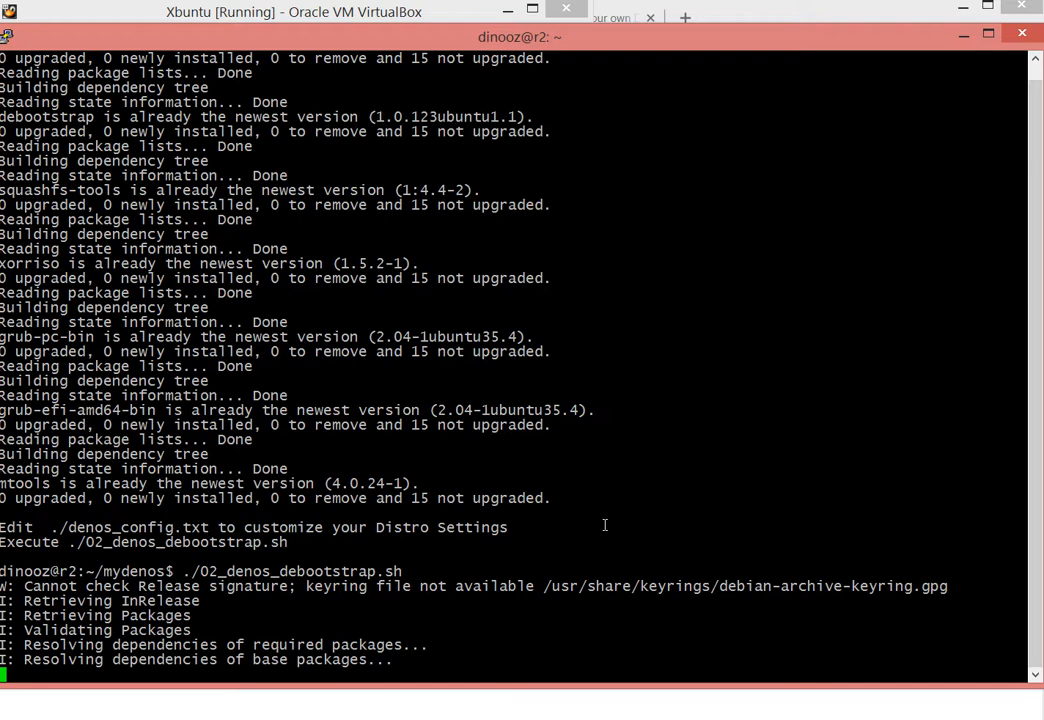
# - Review 02_denos_debootstrap.sh on GitHub while debootstrap installs the base system
pyautogui.press('alt+tab')
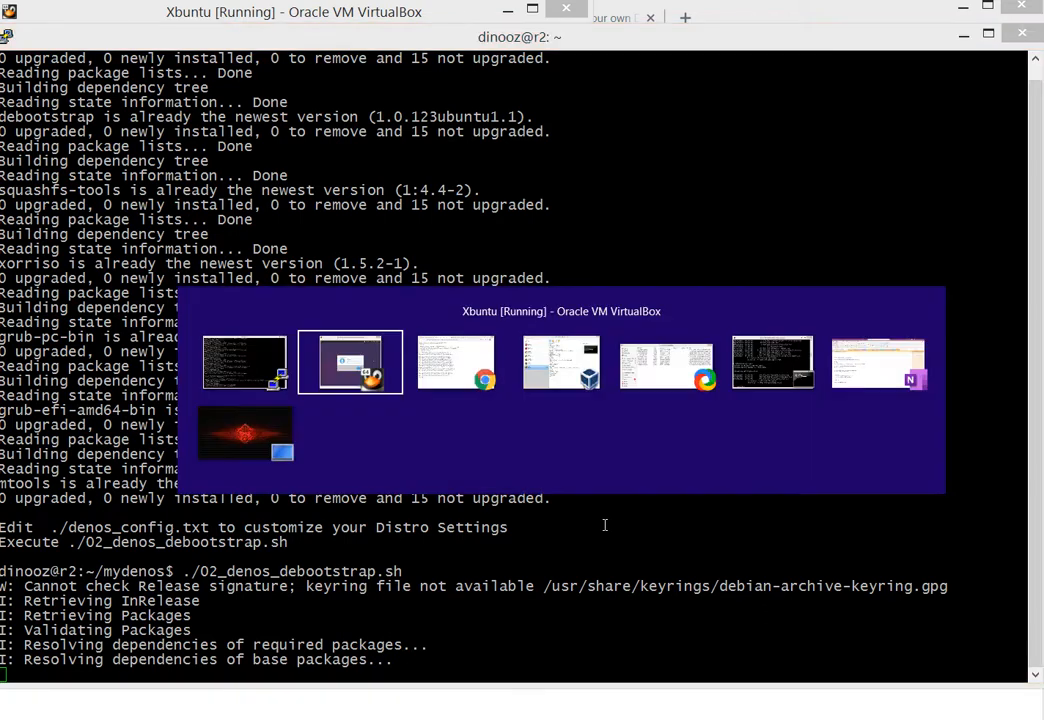
pyautogui.click(456, 364)
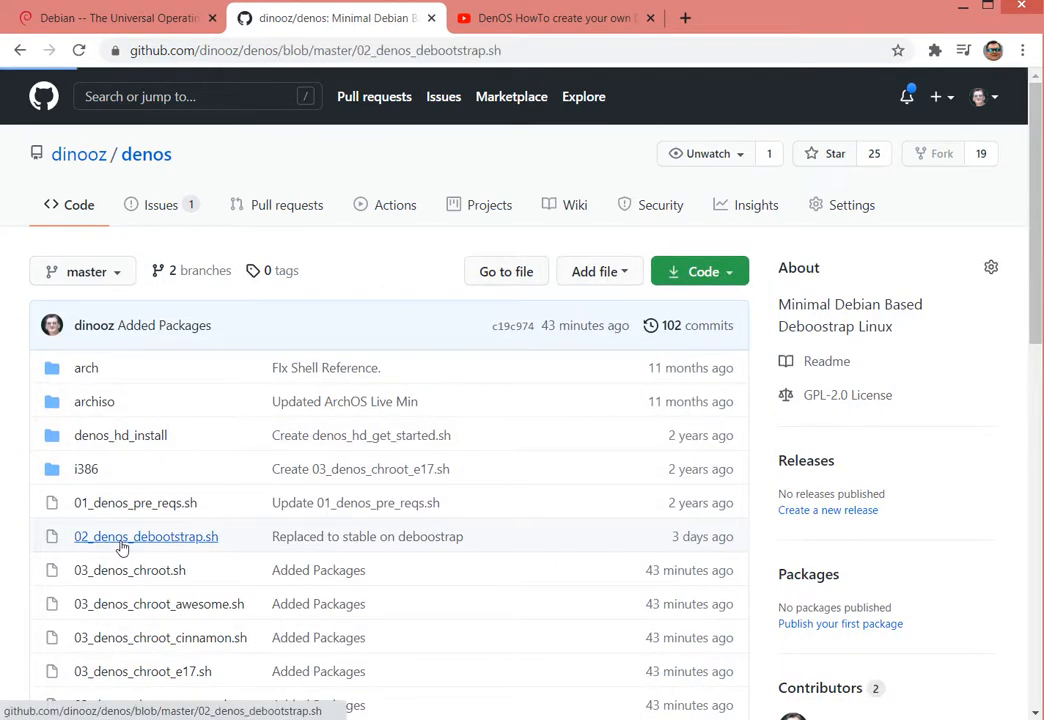
pyautogui.click(144, 536)
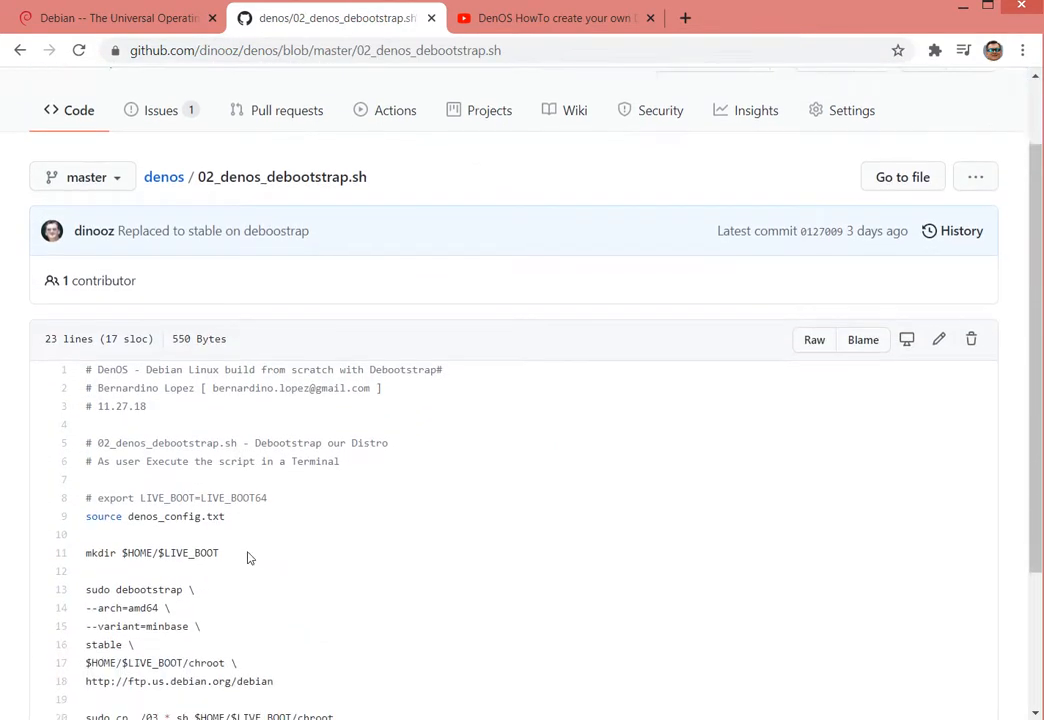
pyautogui.scroll(-3)
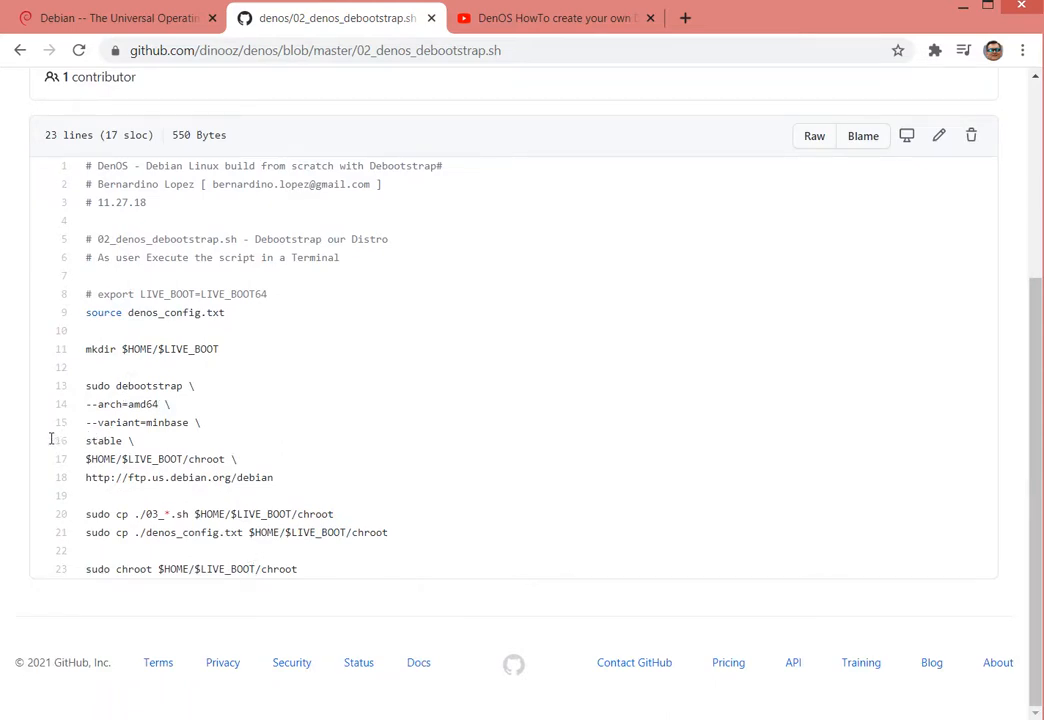
pyautogui.doubleClick(104, 442)
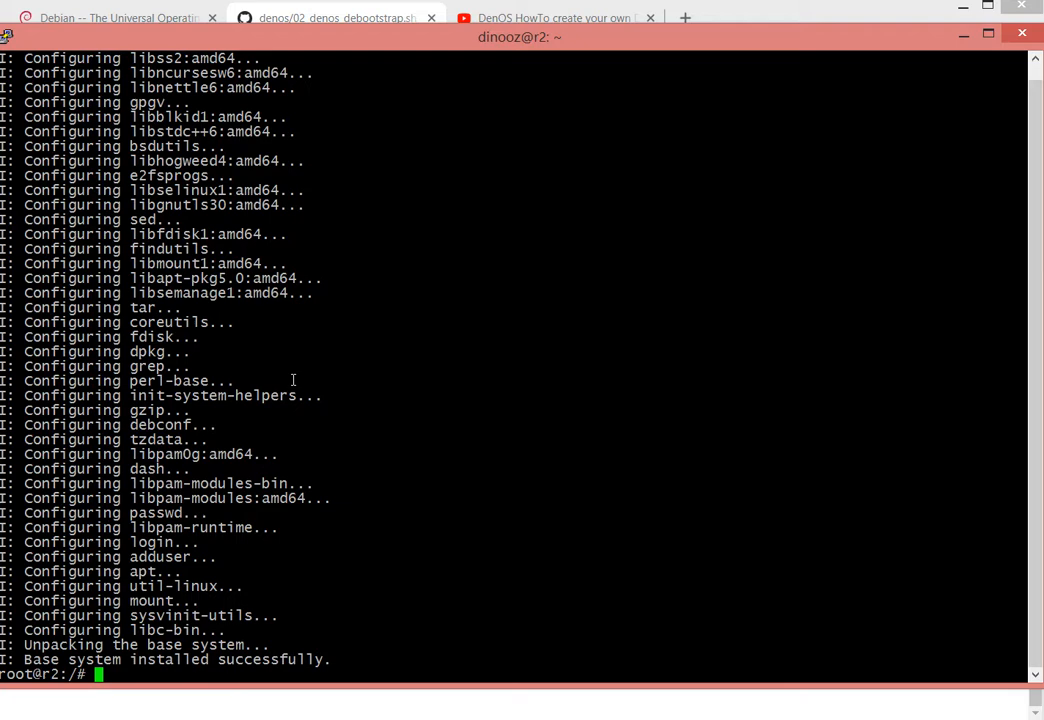
# - List the chroot's files and launch ./03_denos_chroot.sh from the root prompt
pyautogui.write('ls')
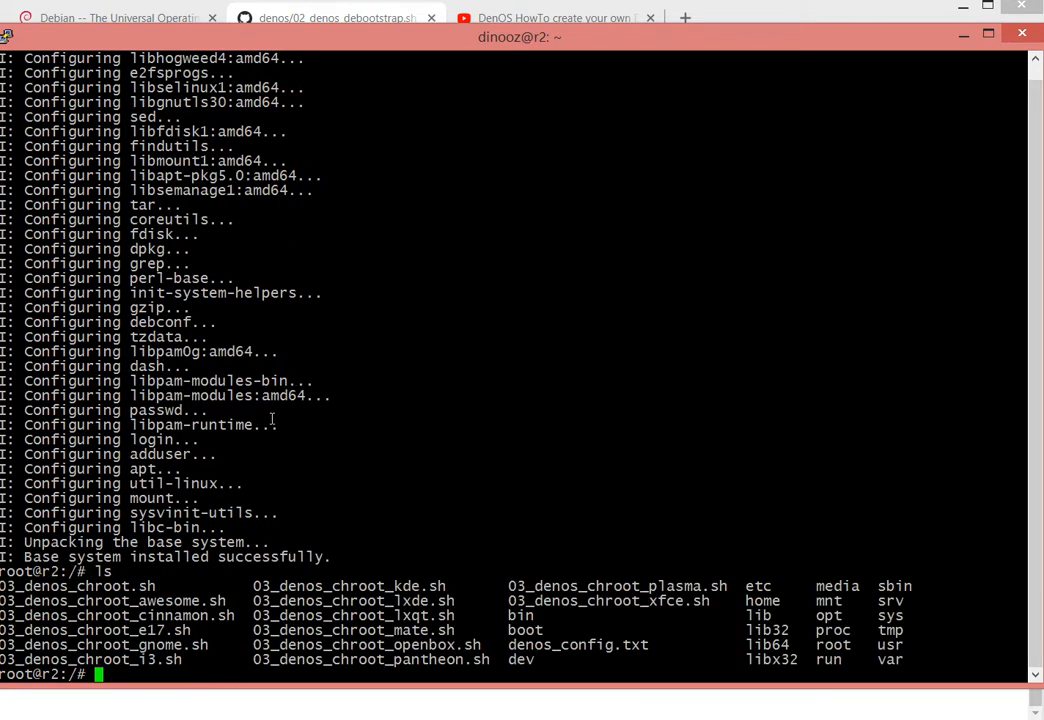
pyautogui.write('./03_denos_chroot.sh')
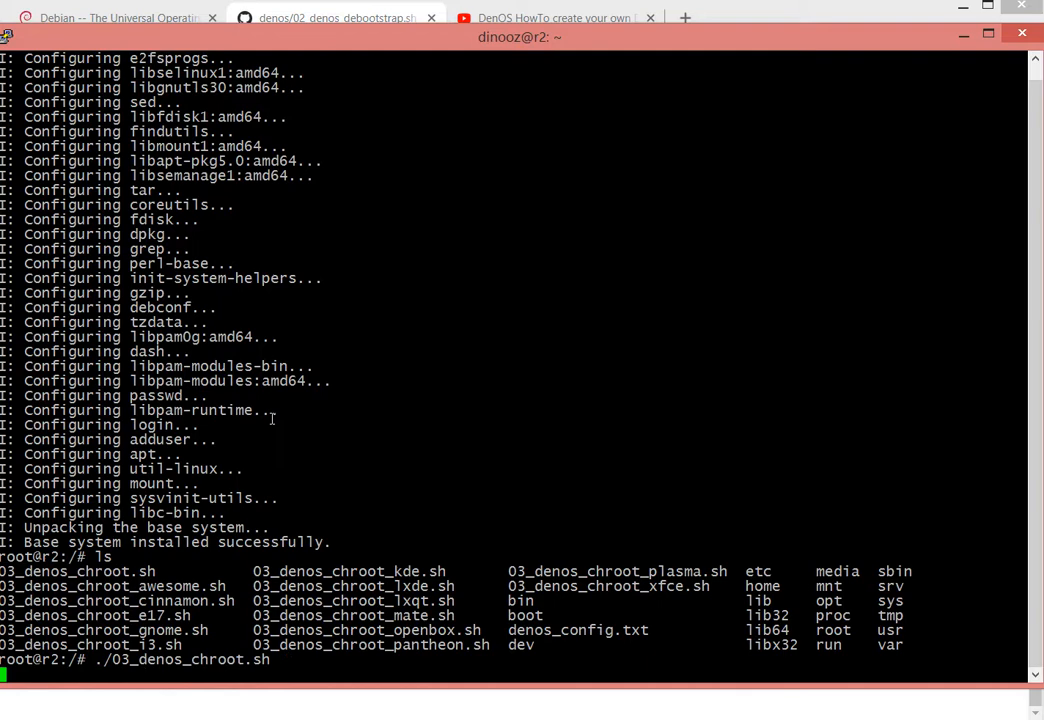
pyautogui.moveTo(366, 392)
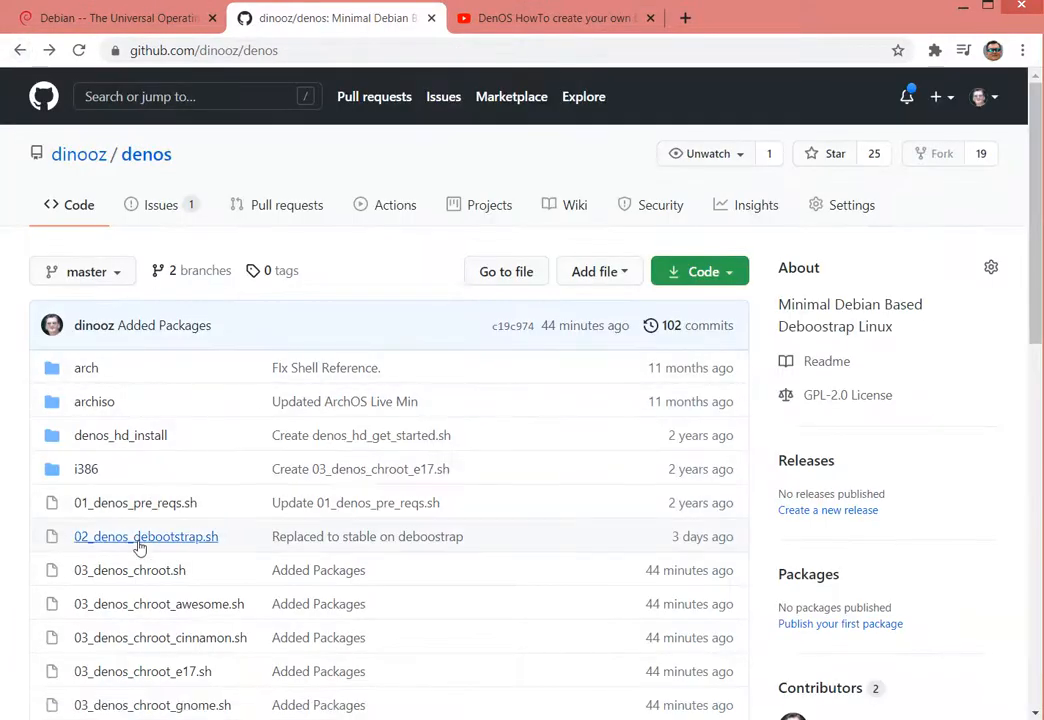
# - Review 03_denos_chroot.sh on GitHub, highlighting the live user lines, then return to the VM terminal
pyautogui.click(128, 570)
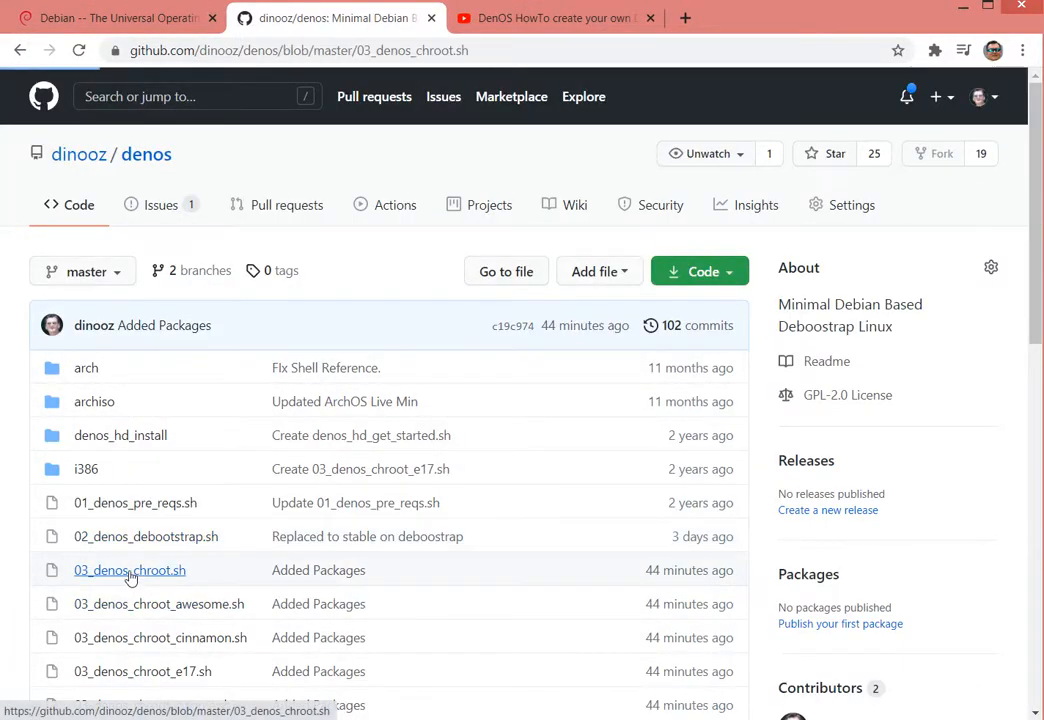
pyautogui.click(128, 570)
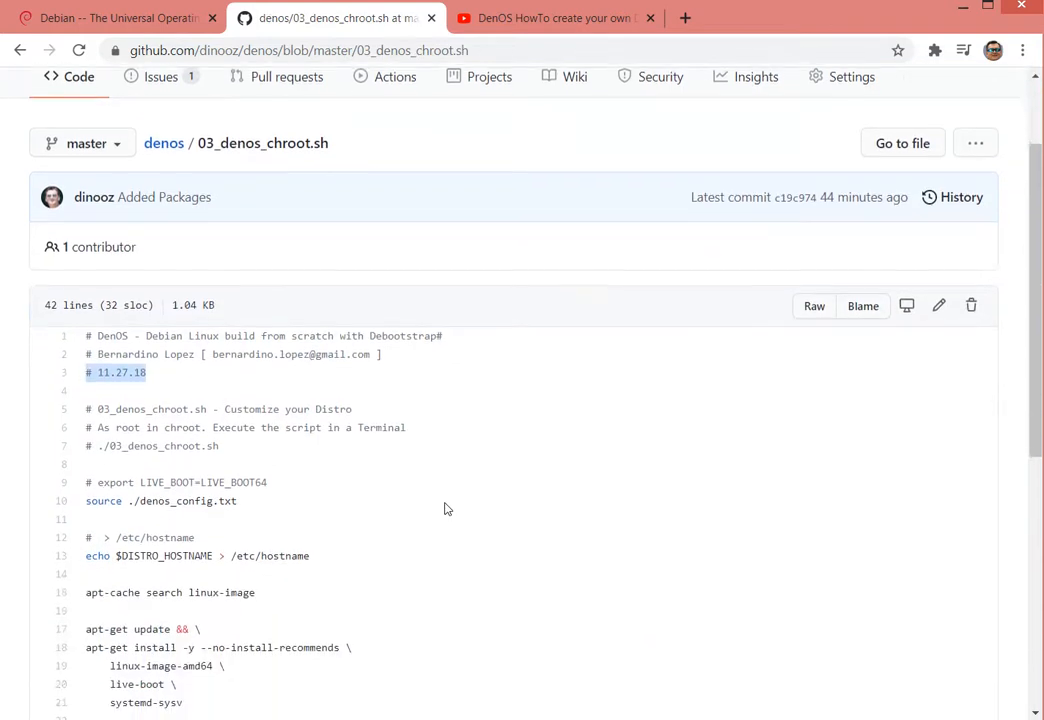
pyautogui.scroll(-3)
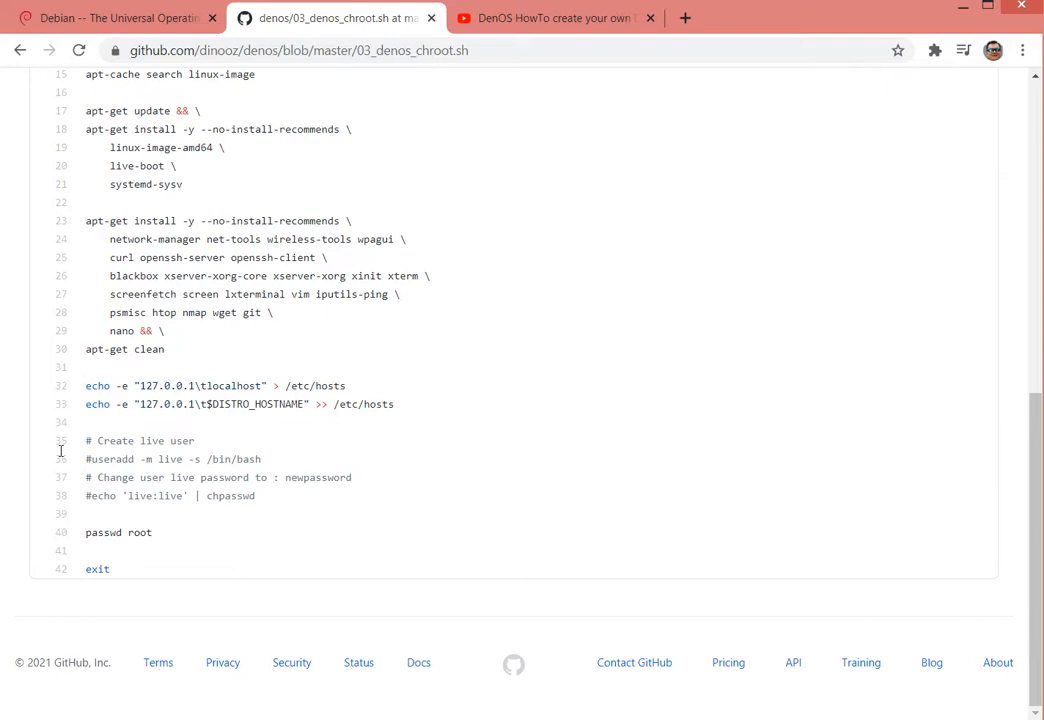
pyautogui.moveTo(84, 458); pyautogui.dragTo(256, 496)
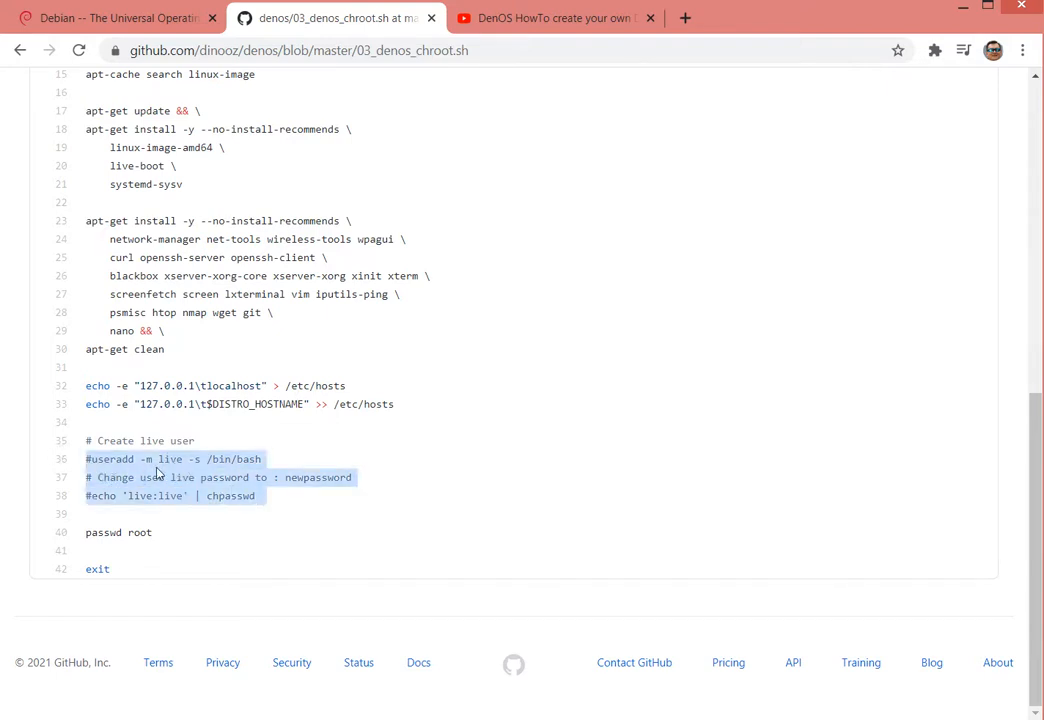
pyautogui.moveTo(144, 512)
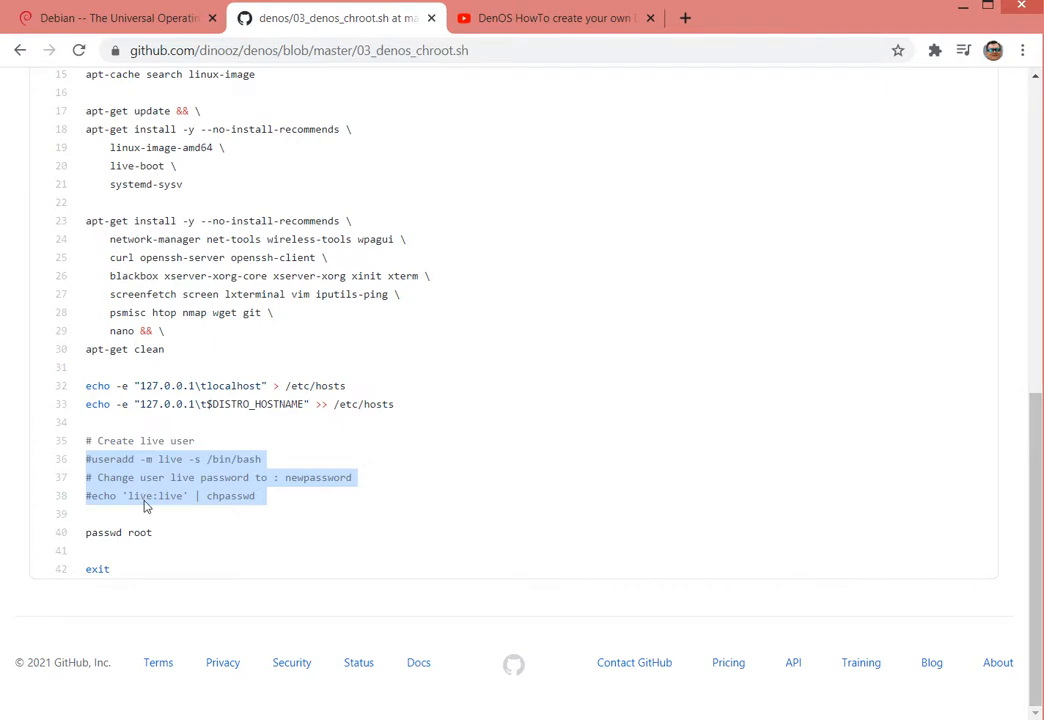
pyautogui.moveTo(68, 512)
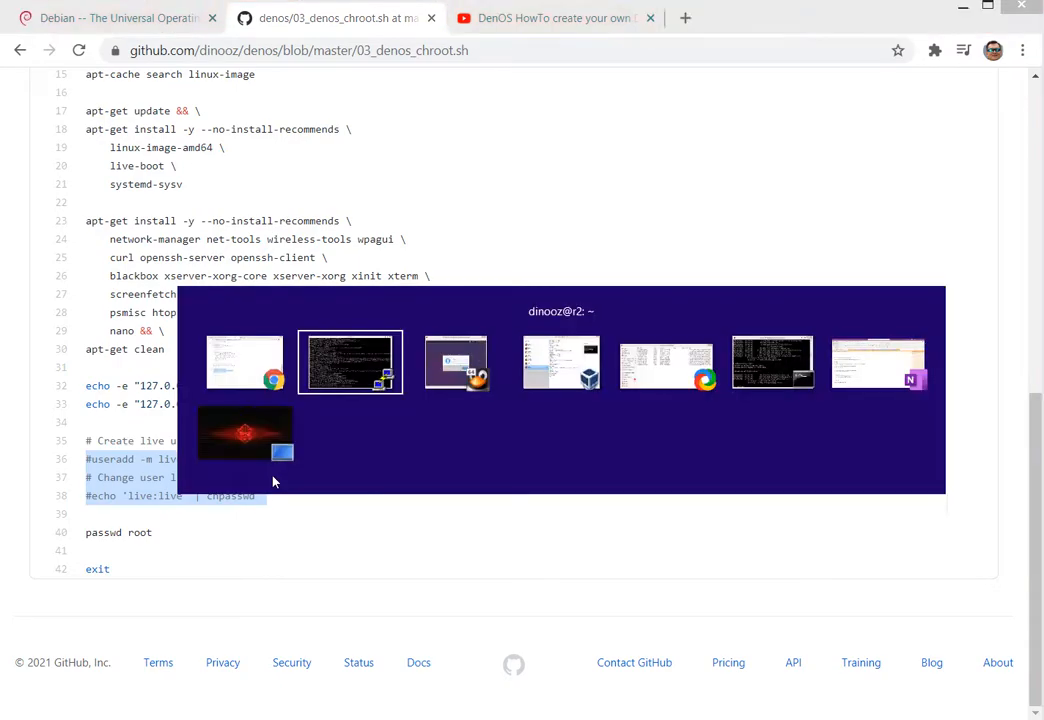
pyautogui.click(348, 364)
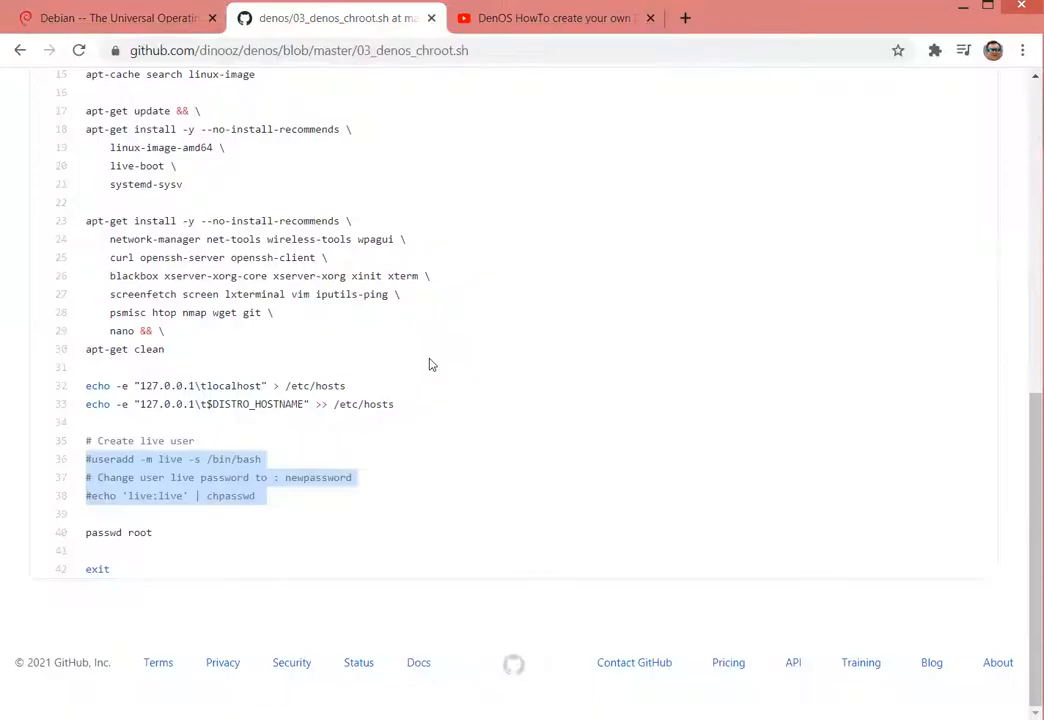
pyautogui.click(96, 440)
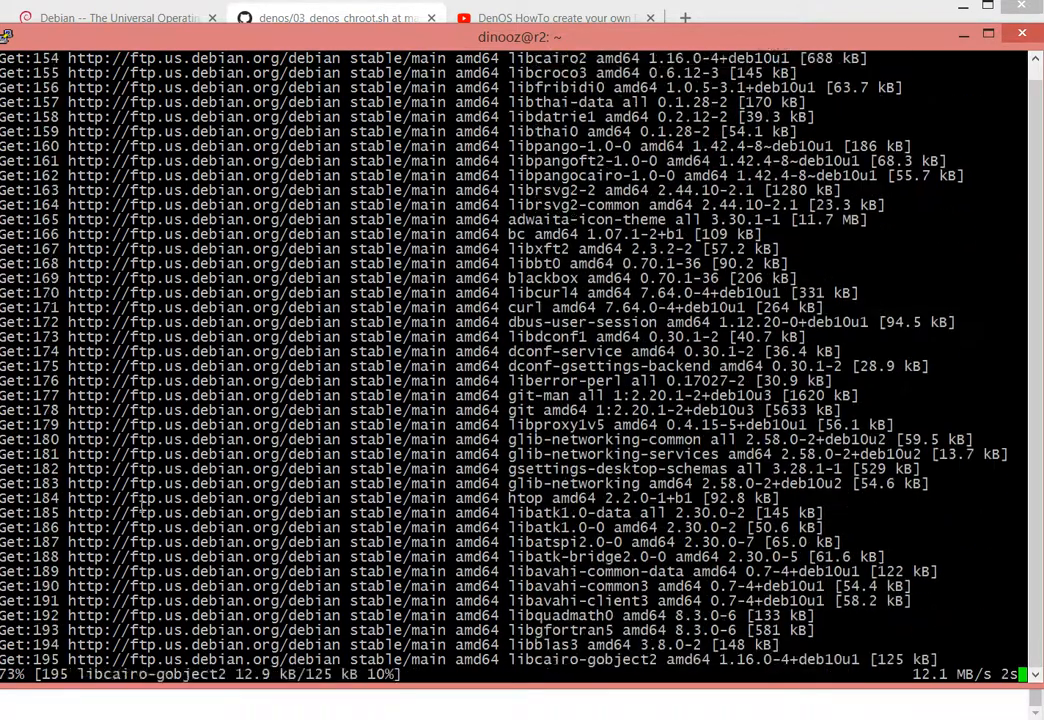
# - Check the extra packages line in the chroot script, then enter ./04_denos_MakeSquashfs.sh after the chroot exits
pyautogui.click(320, 18)
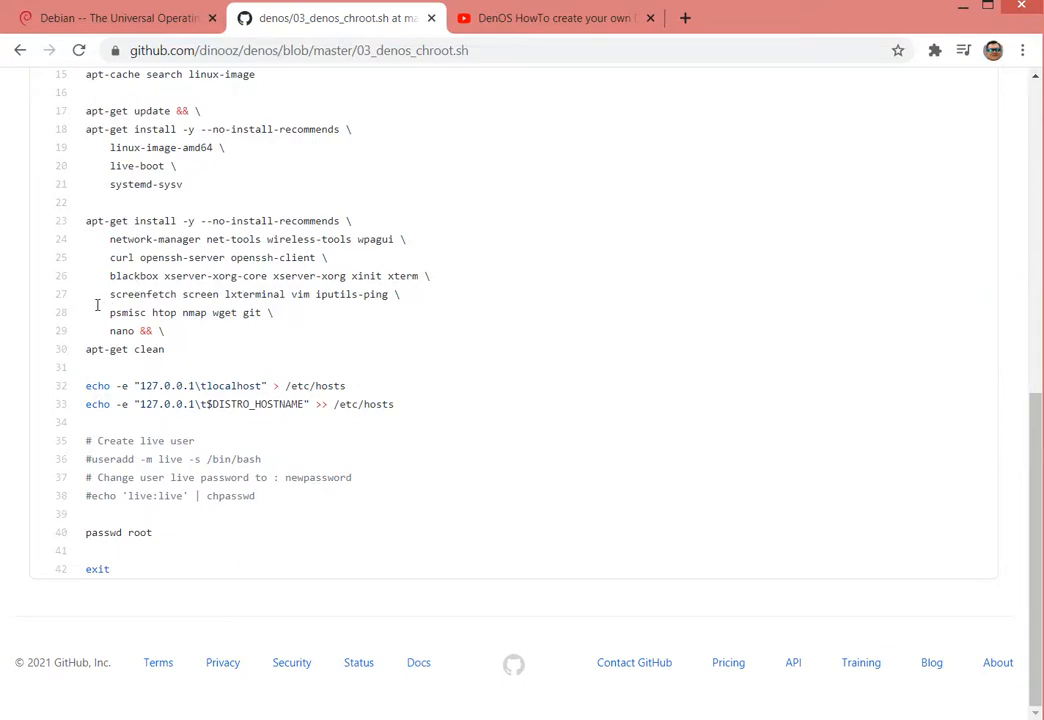
pyautogui.doubleClick(128, 312)
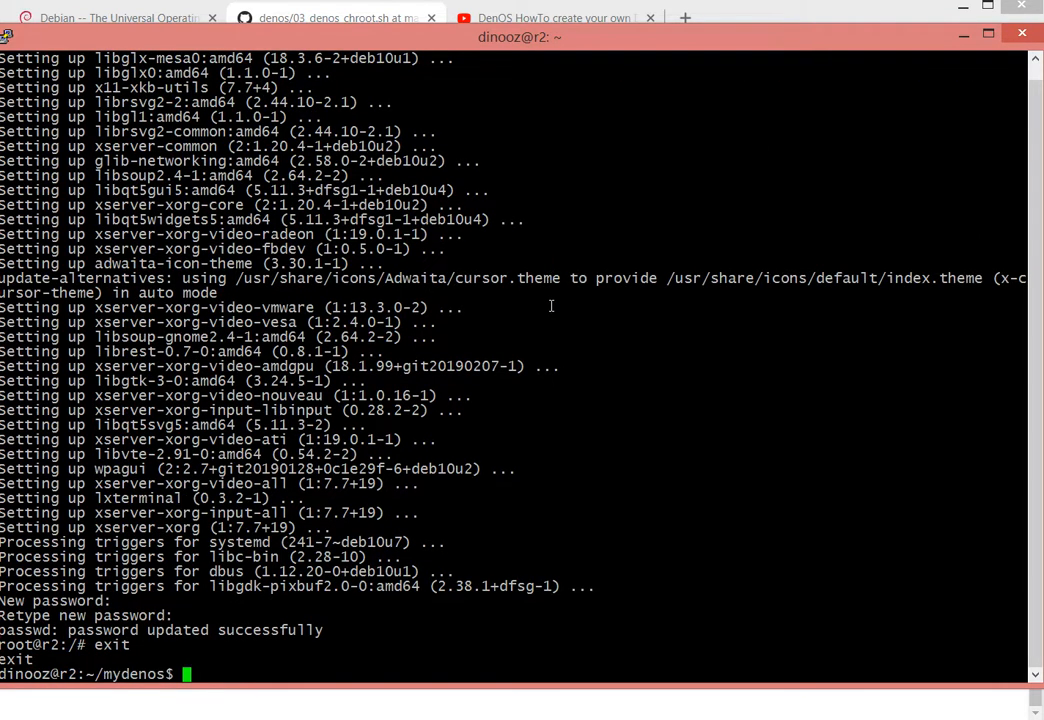
pyautogui.write('./04_denos_MakeSquashfs.sh')
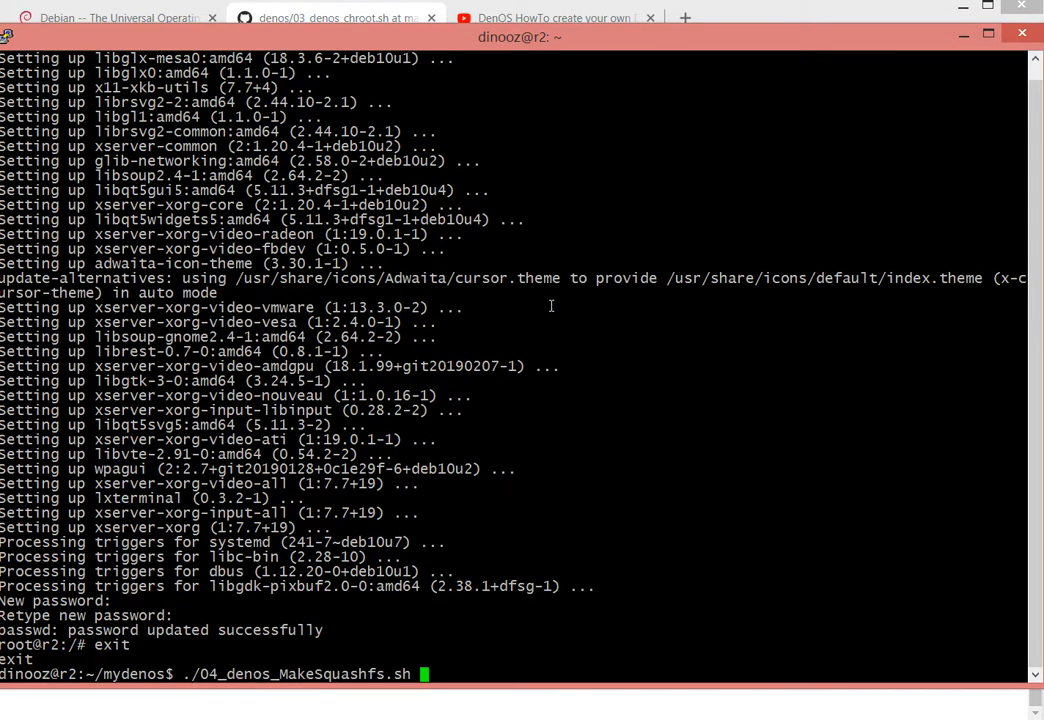
# - Run ./04_denos_MakeSquashfs.sh to compress the system into filesystem.squashfs
pyautogui.press('Return')
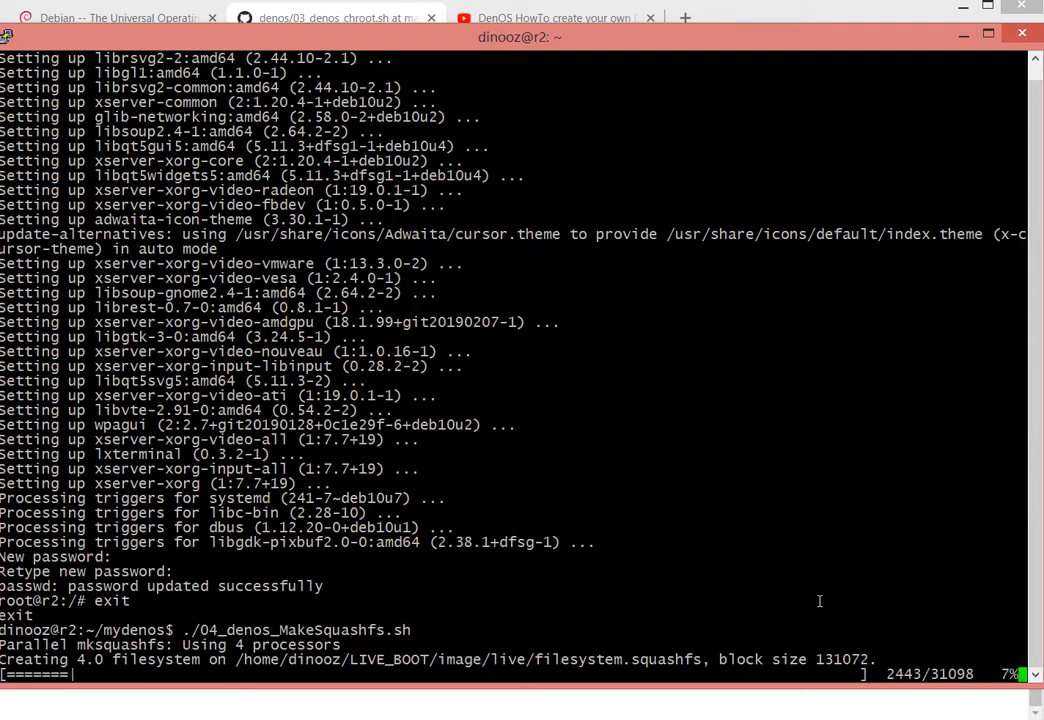
pyautogui.click(330, 18)
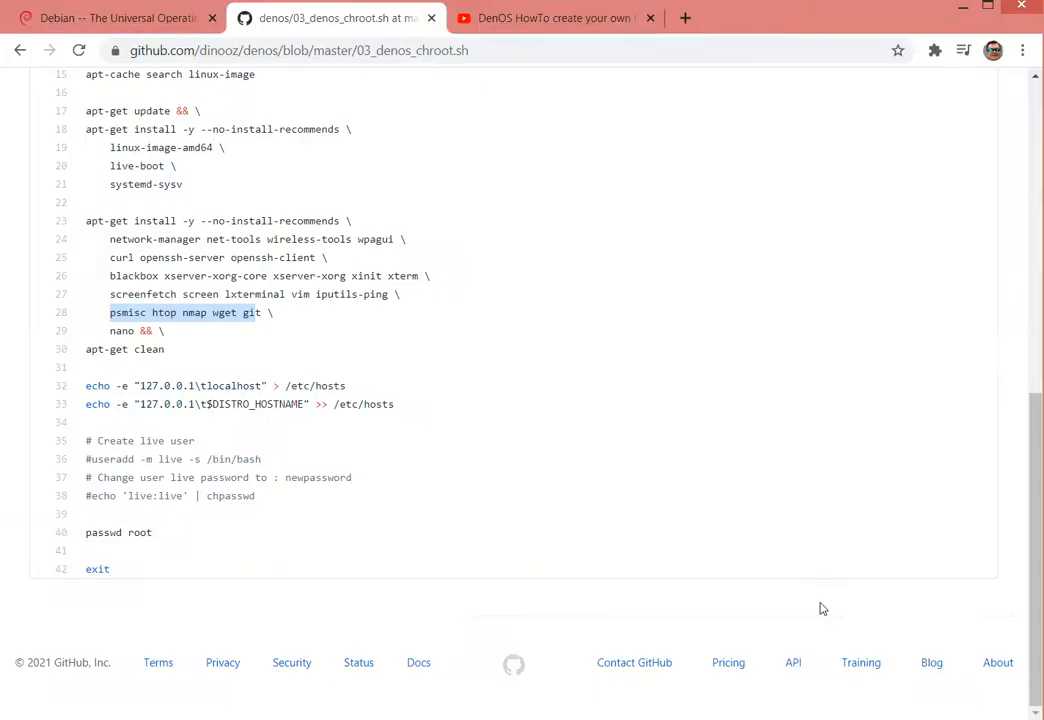
pyautogui.click(36, 46)
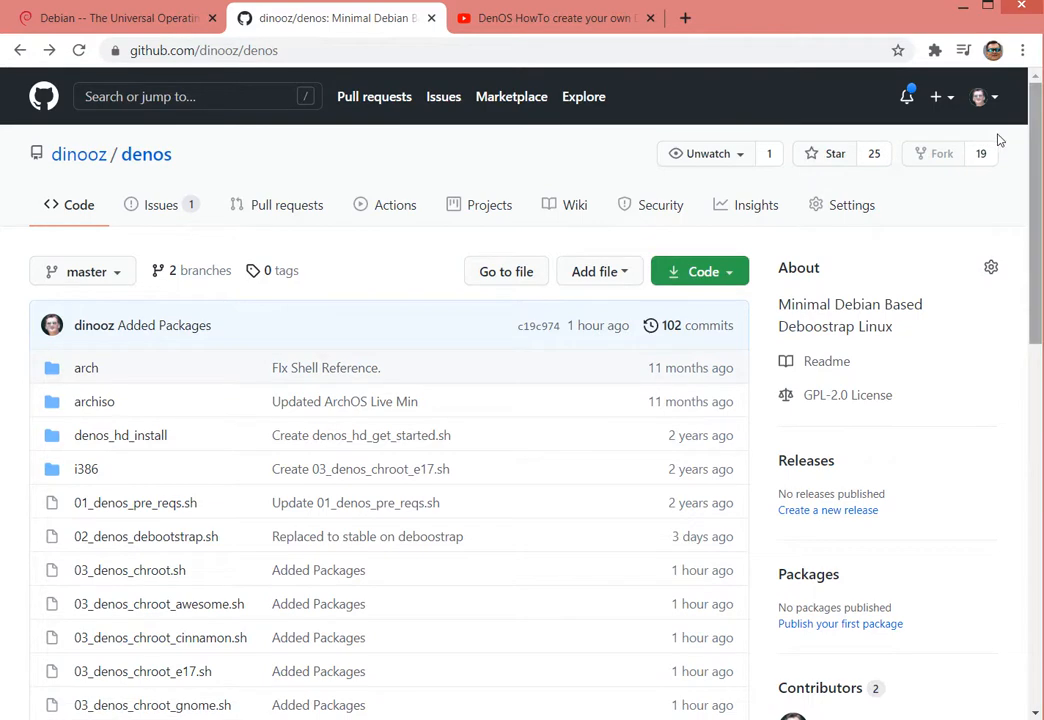
pyautogui.scroll(-3)
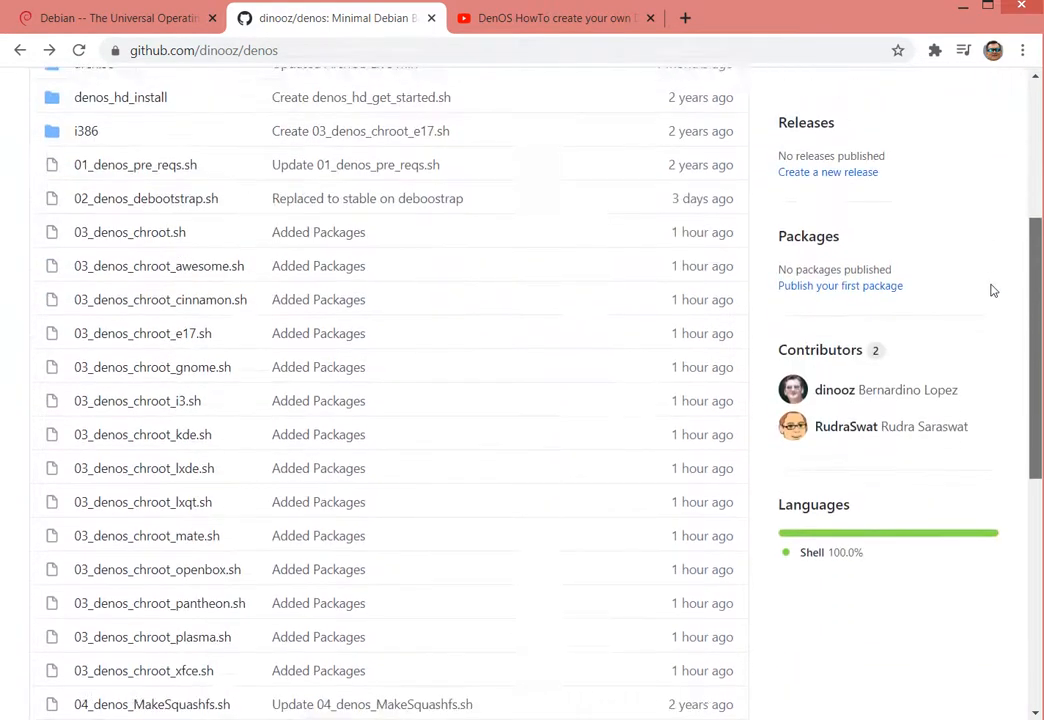
pyautogui.scroll(-3)
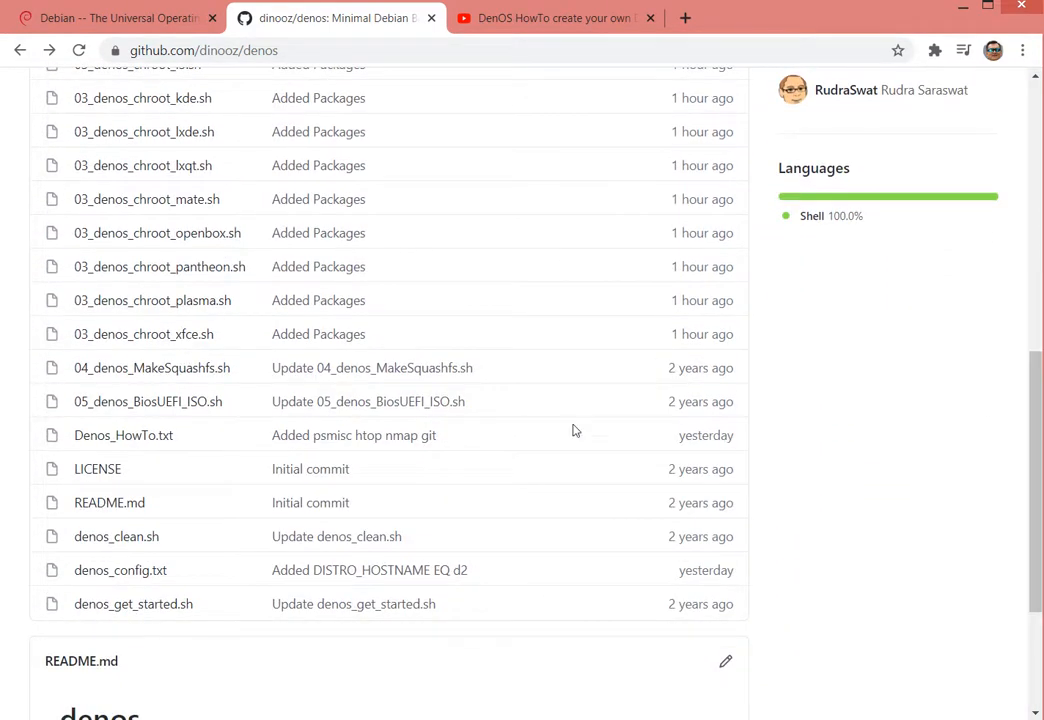
pyautogui.click(118, 572)
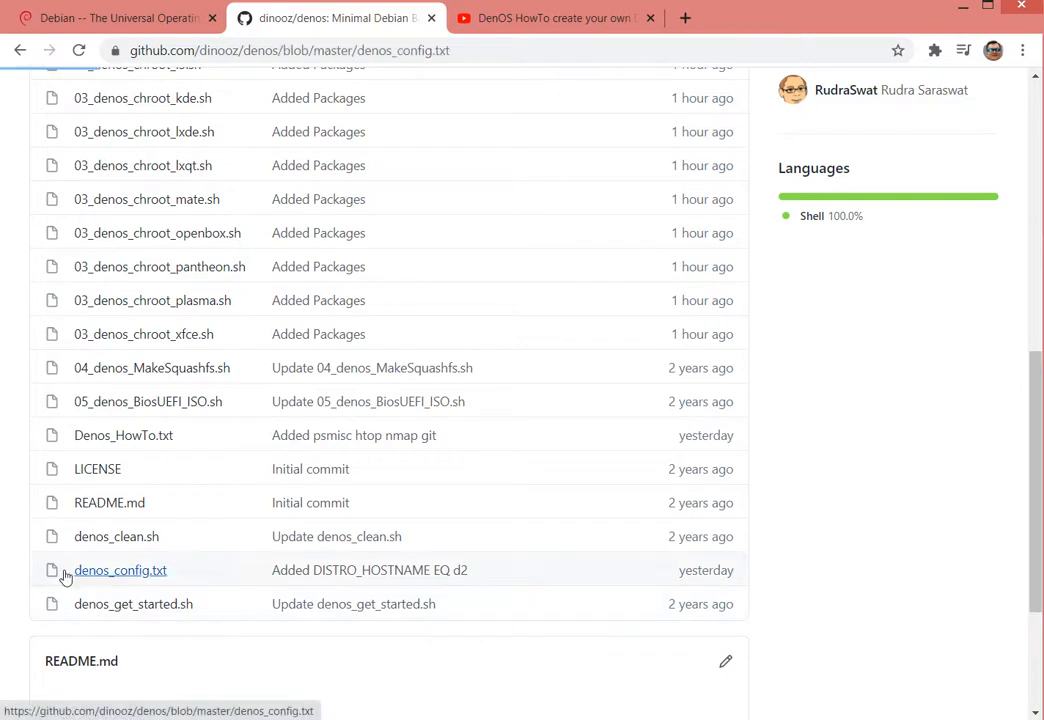
# - View denos_config.txt in the repo and highlight the DISTRO_NAME=DenOS line
pyautogui.click(120, 570)
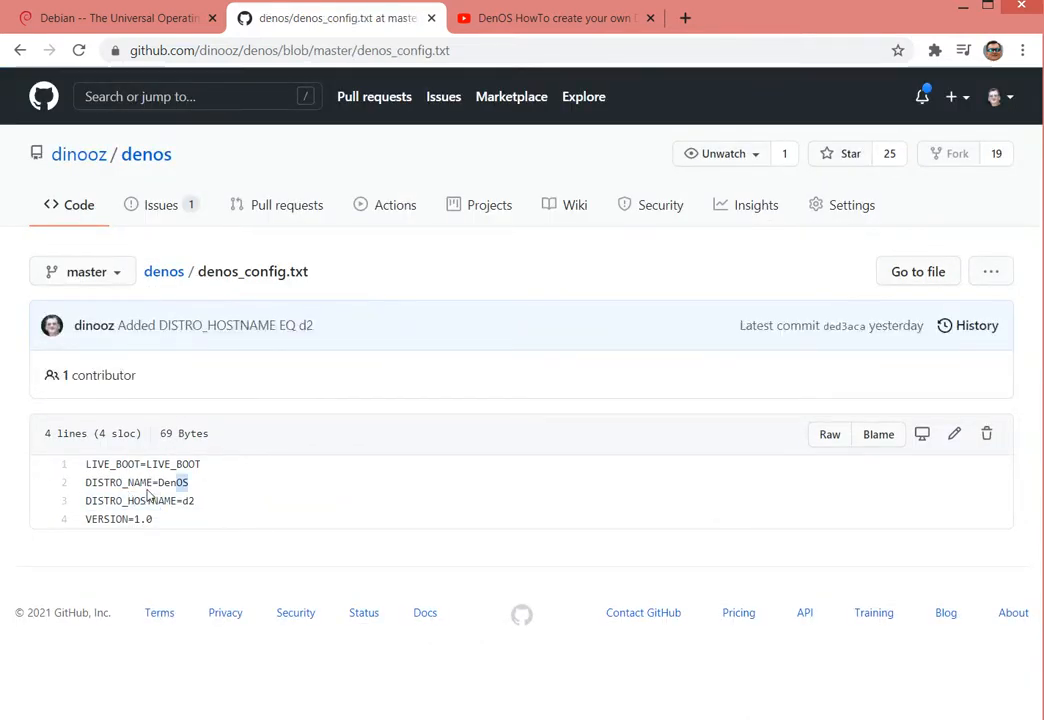
pyautogui.tripleClick(140, 500)
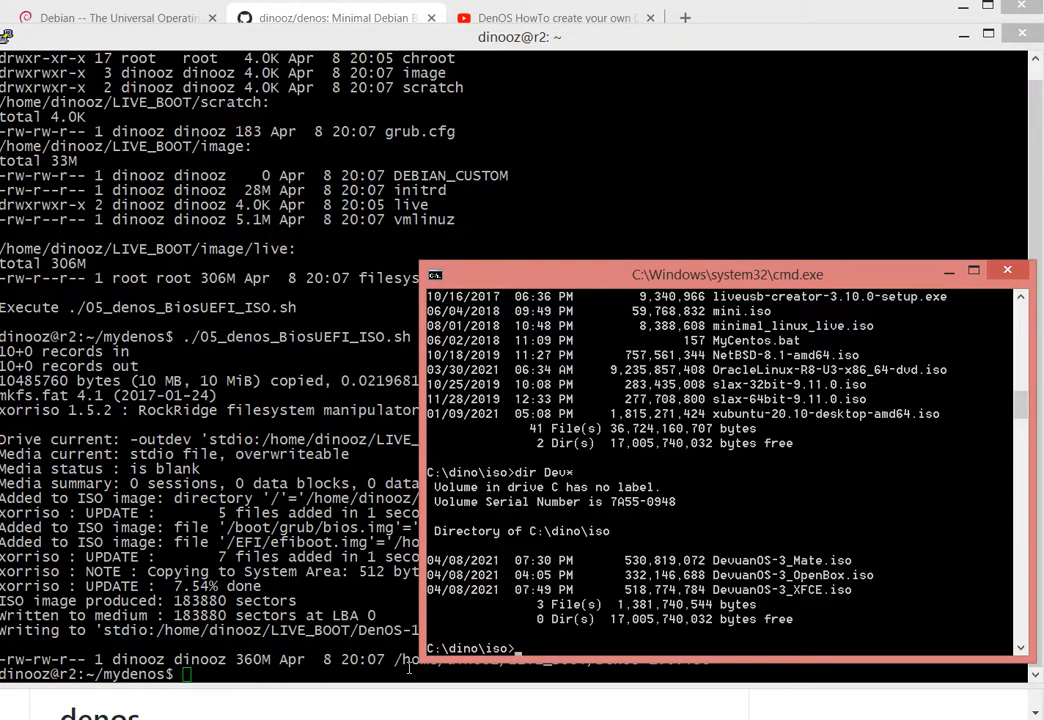
# - Delete the old ISO and pscp DenOS-1.0.iso from the VM's LIVE_BOOT folder into C:\dino\iso
pyautogui.write('del De')
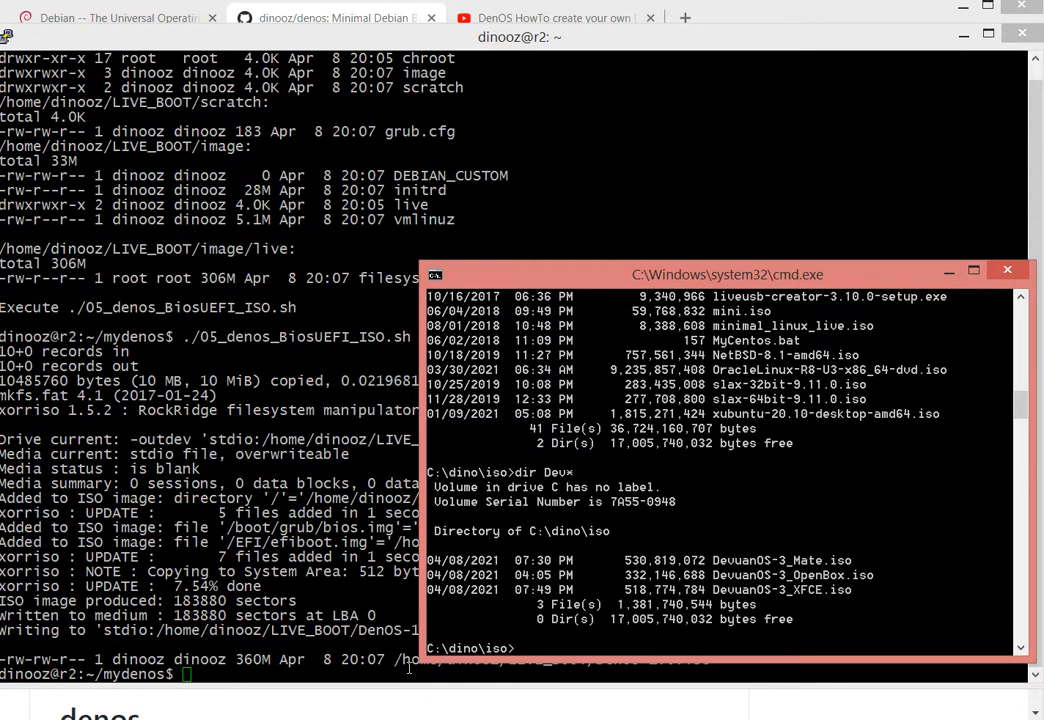
pyautogui.write('pscp dinooz@localhost:/home/dinooz/DEVUAN_BOOT/DevuanOS-3.iso .')
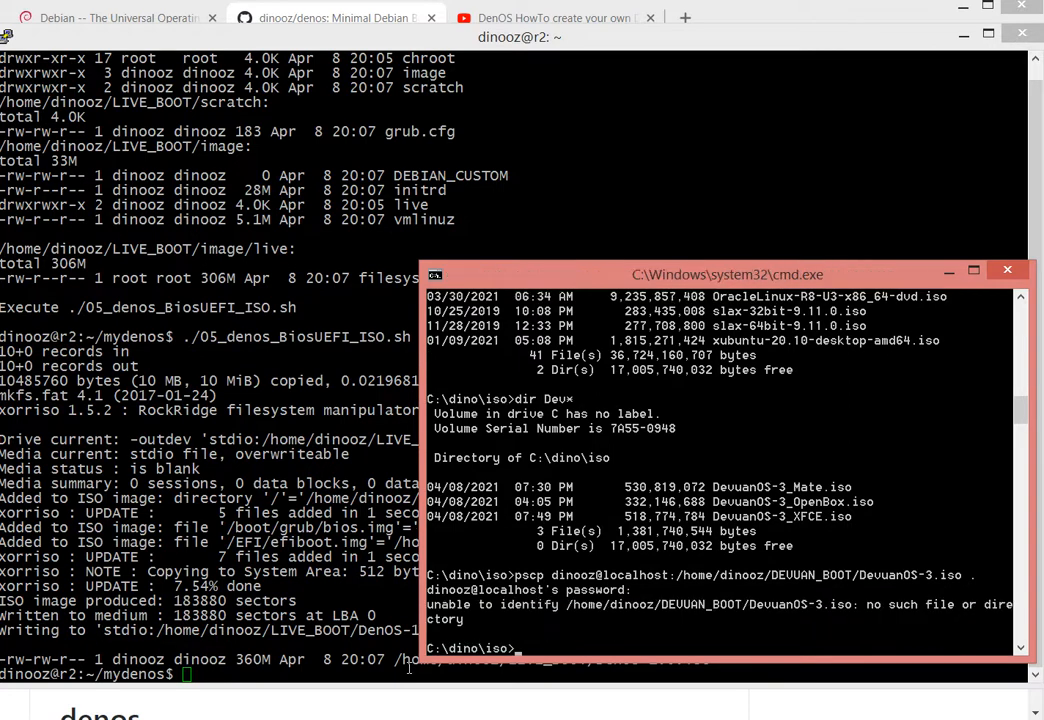
pyautogui.click(1000, 272)
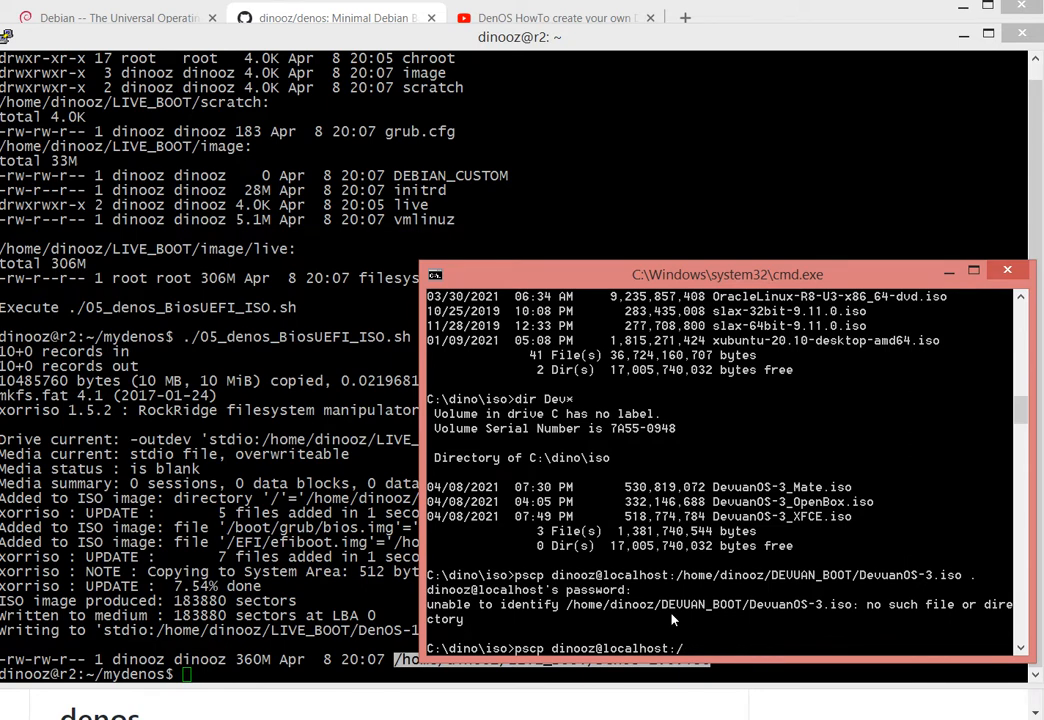
pyautogui.rightClick(676, 616)
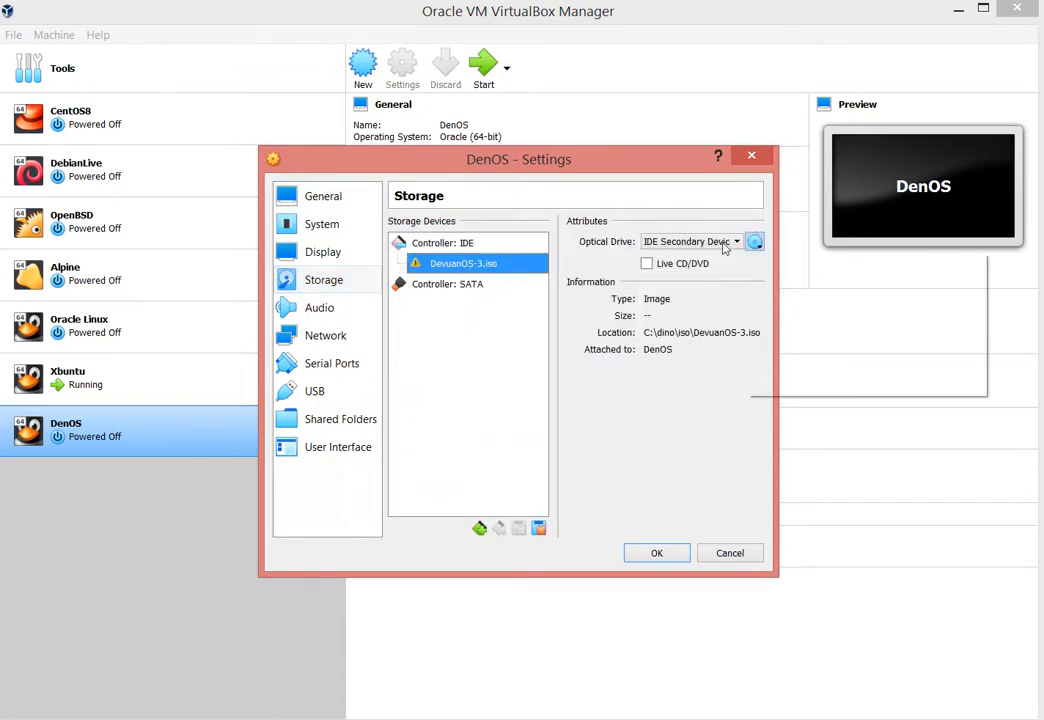
# - Attach DenOS-1.0.iso as the DenOS VM's optical disk, save settings and start the VM
pyautogui.click(756, 240)
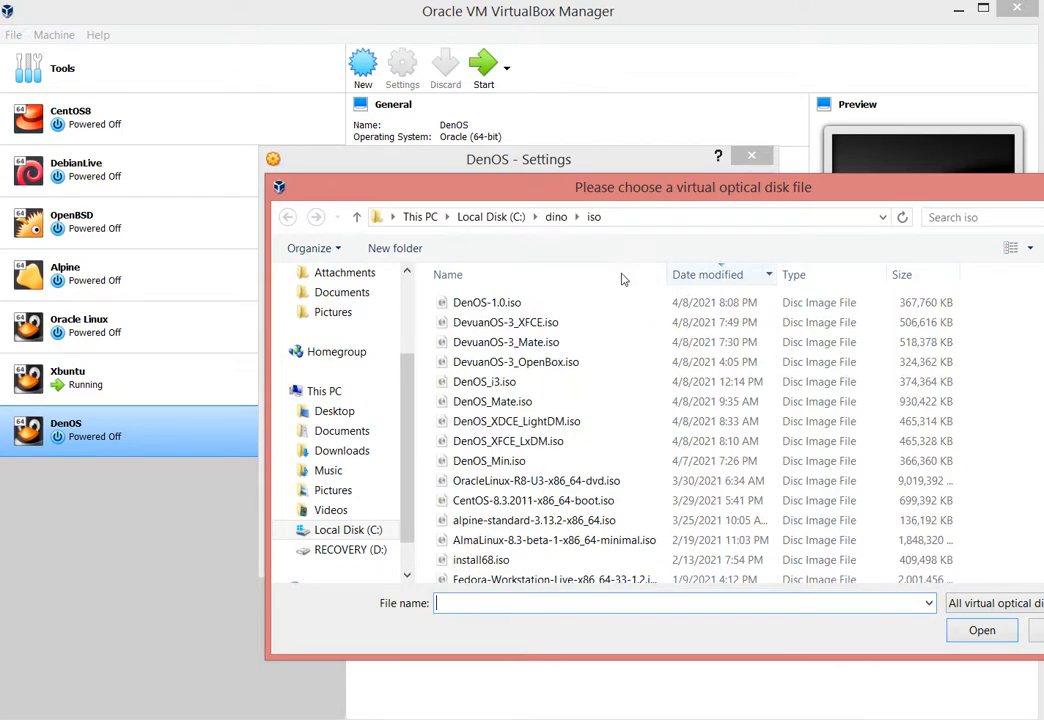
pyautogui.click(484, 302)
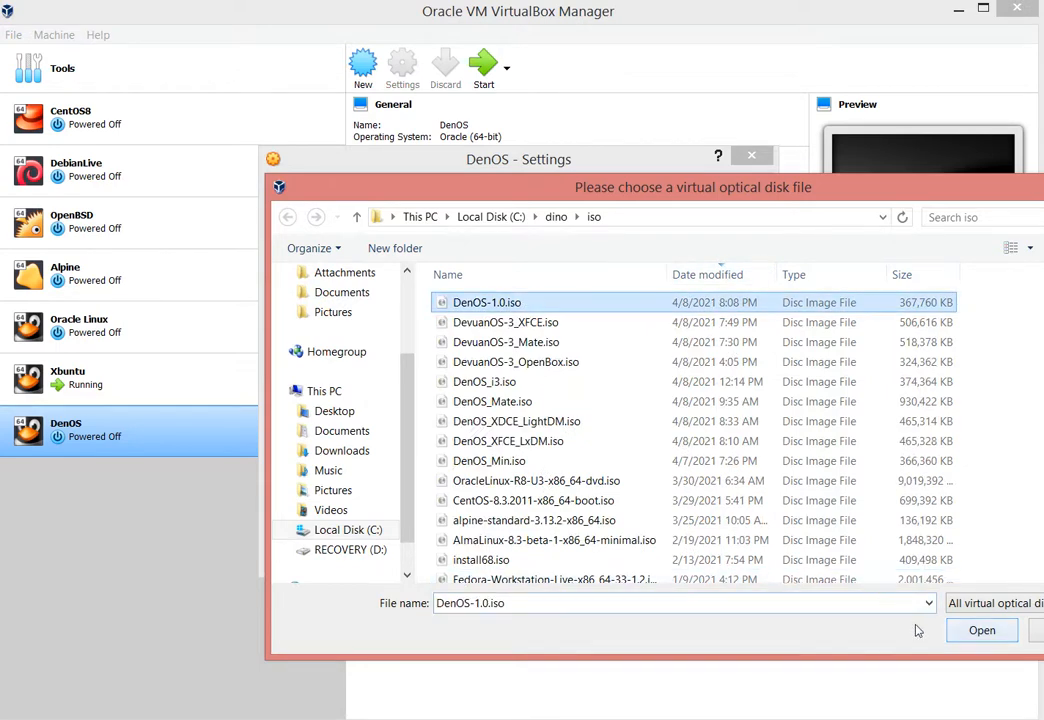
pyautogui.click(980, 630)
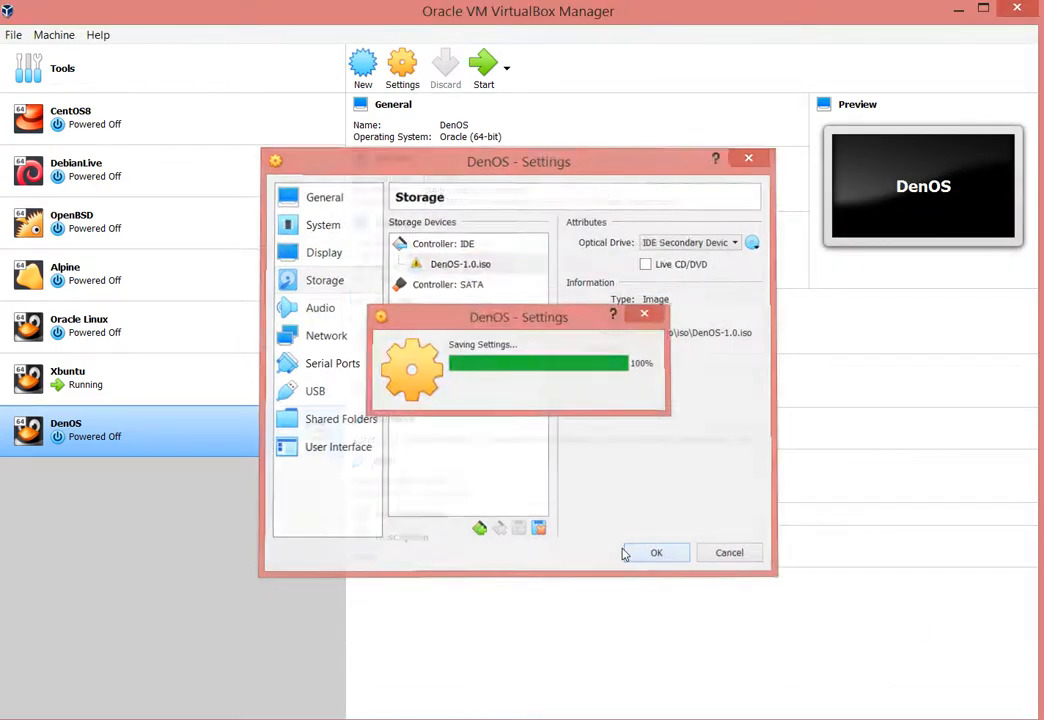
pyautogui.click(656, 552)
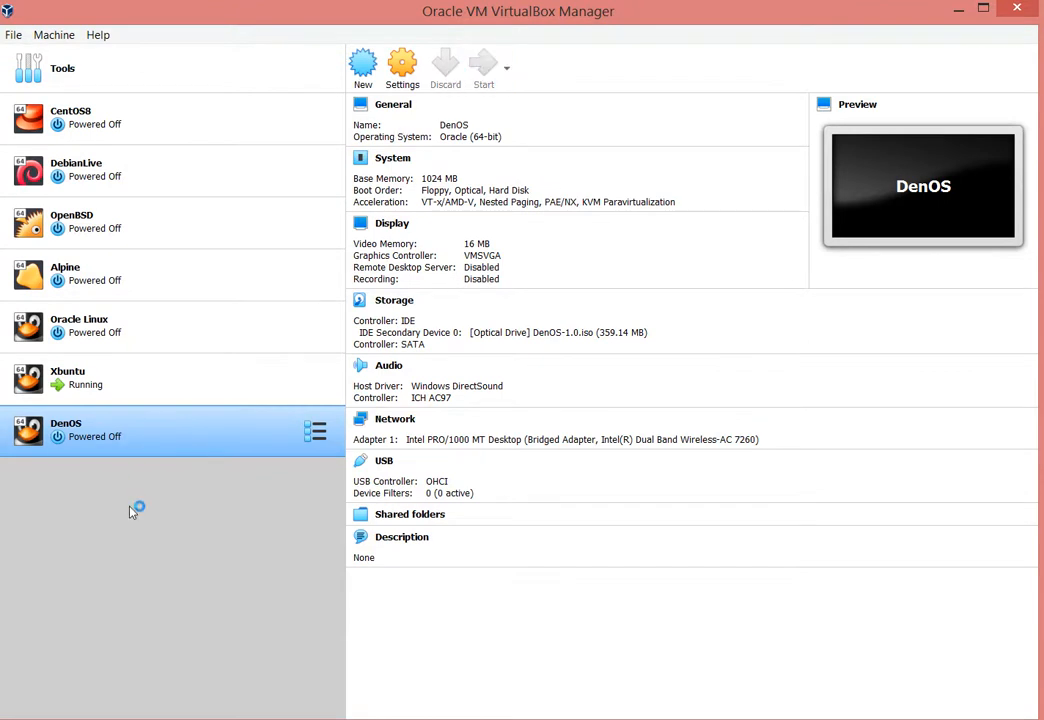
pyautogui.click(492, 64)
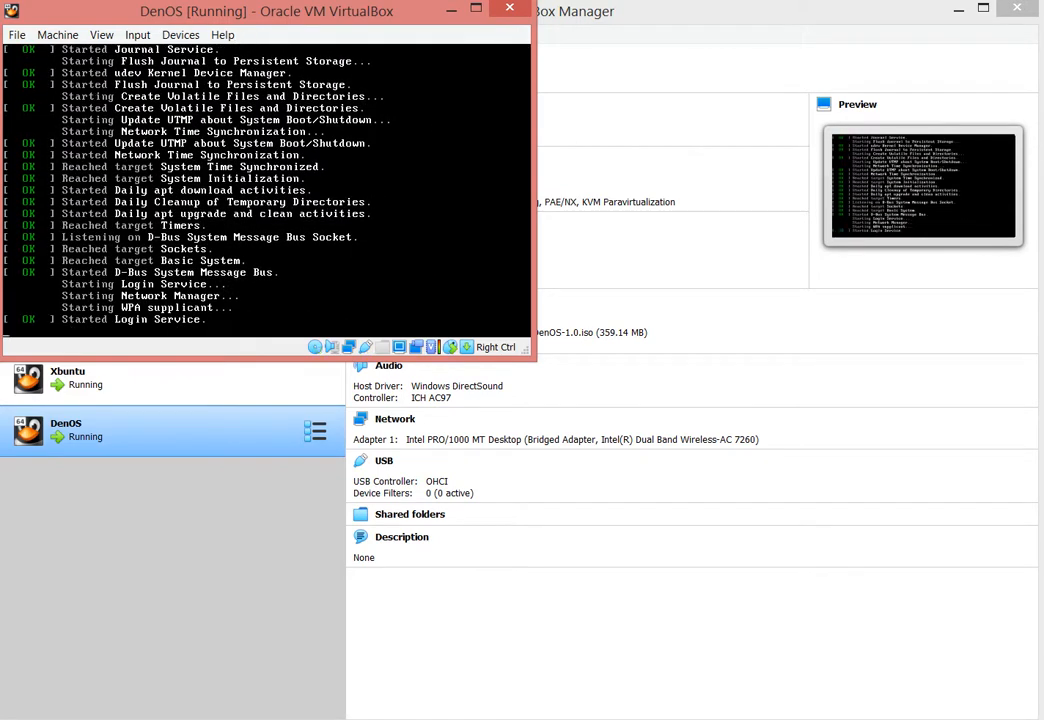
# - Scale the VM's Virtual Screen 1 to 125% while DenOS boots to the login prompt
pyautogui.click(104, 32)
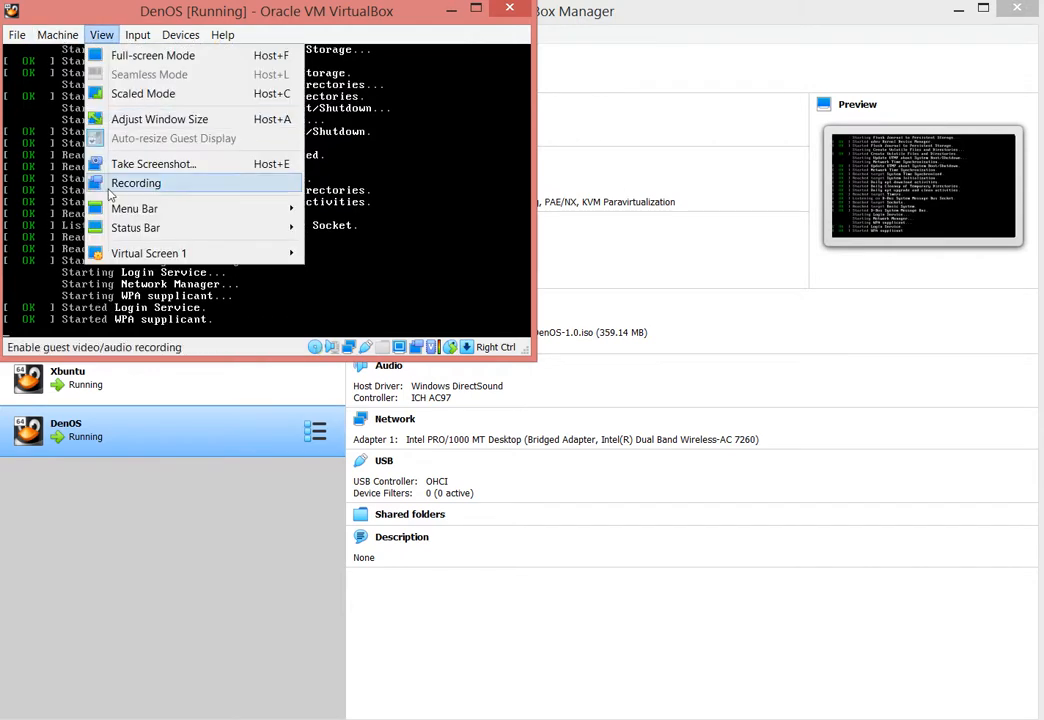
pyautogui.moveTo(148, 252)
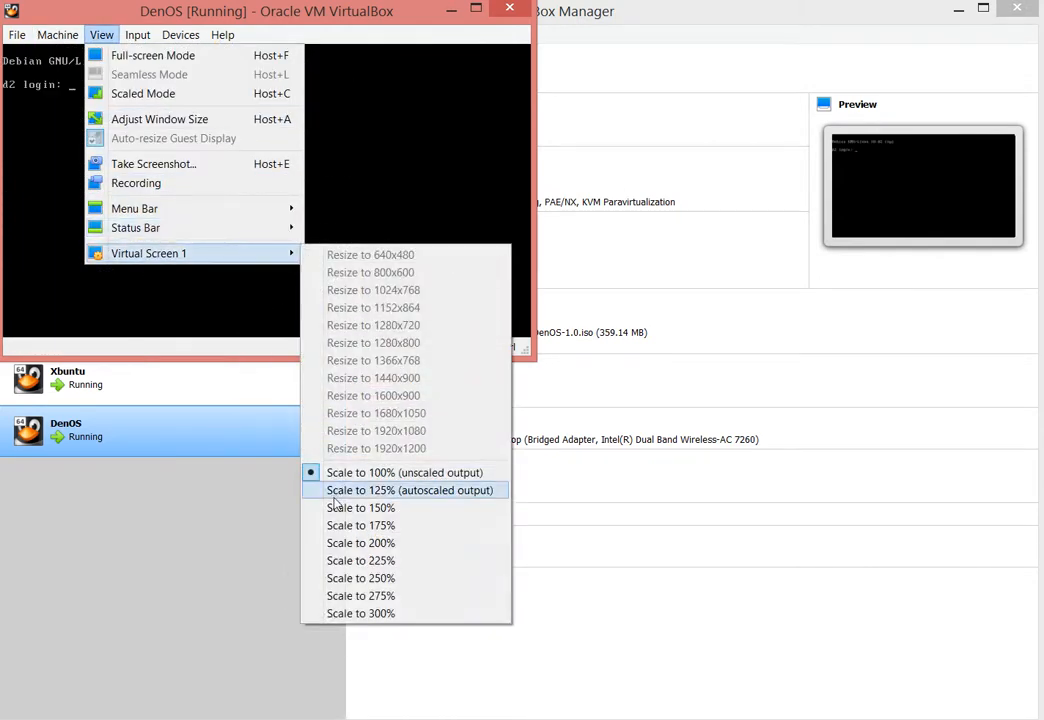
pyautogui.click(412, 490)
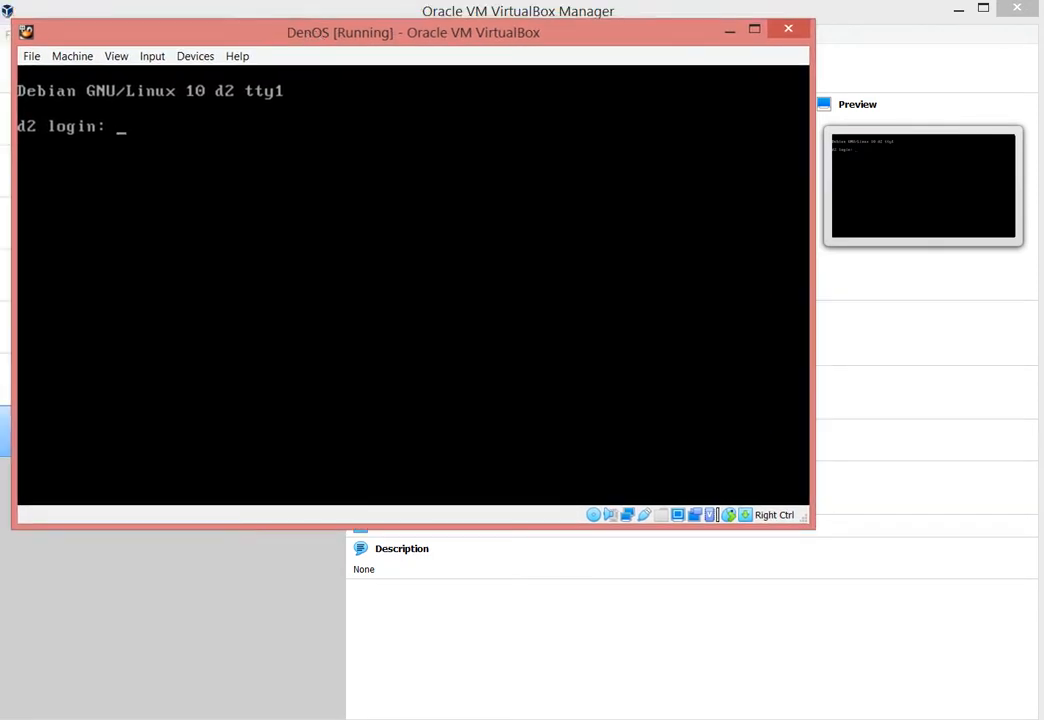
# - Log in as root and check screenfetch, free -m, wget, curl, git, then launch htop
pyautogui.write('root')
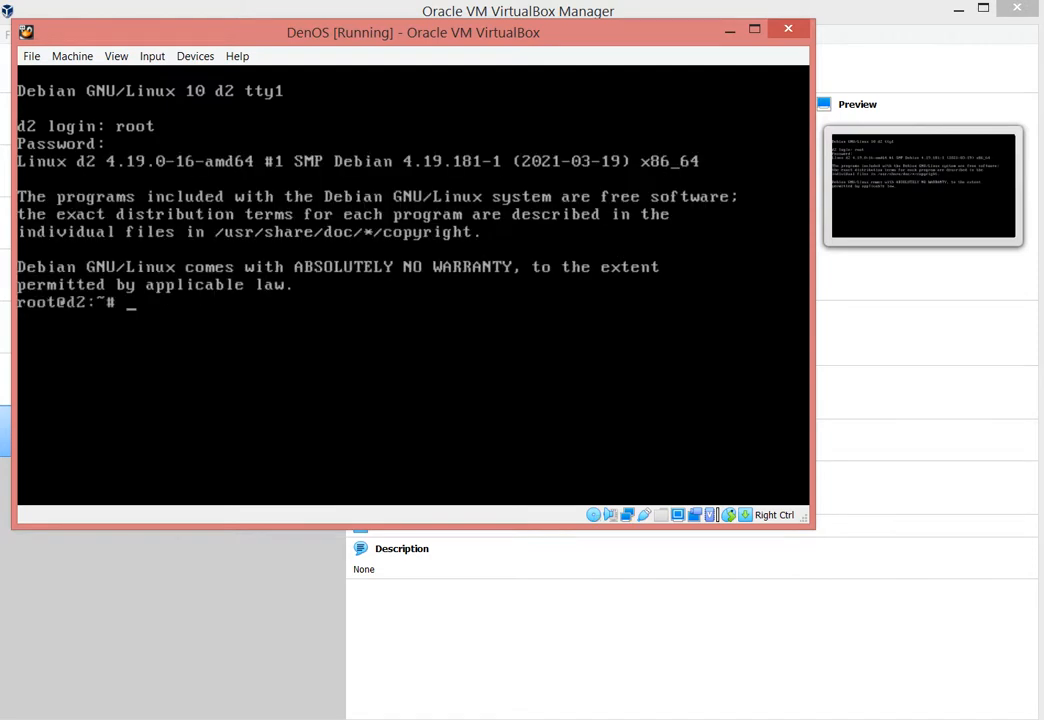
pyautogui.write('screenfetch')
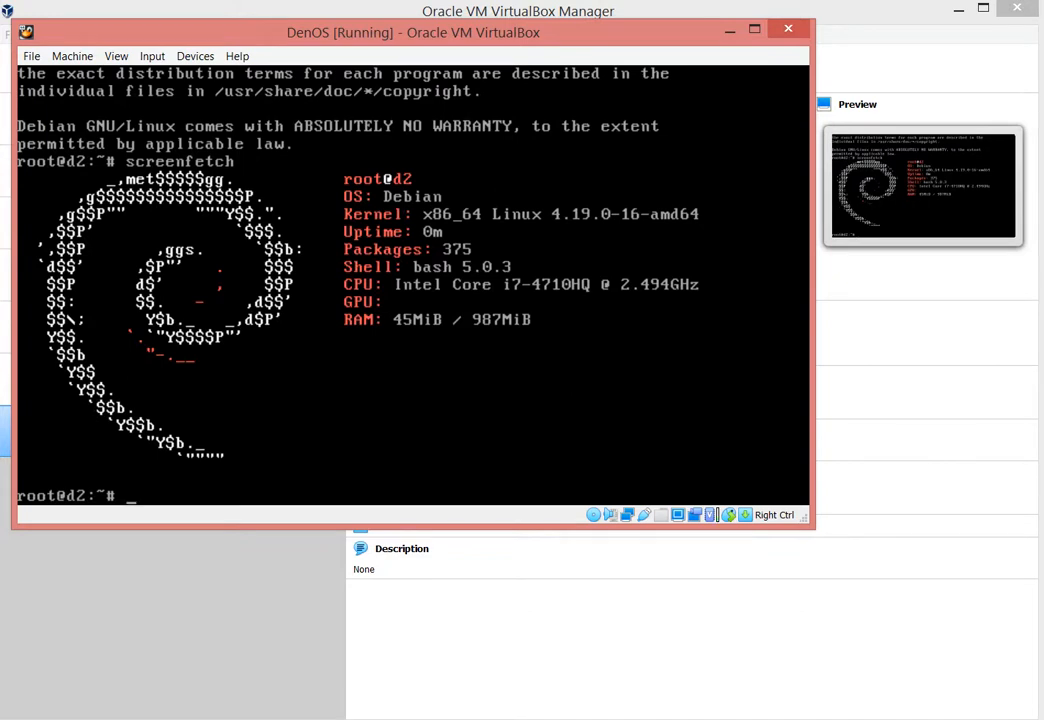
pyautogui.write('free -m')
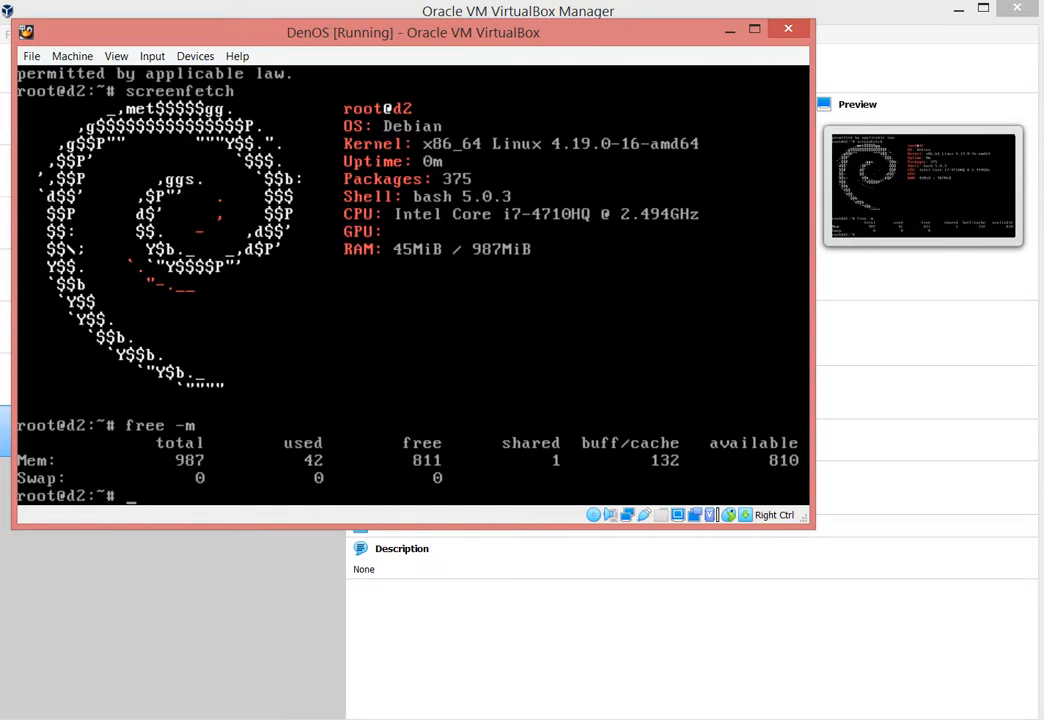
pyautogui.write('wget')
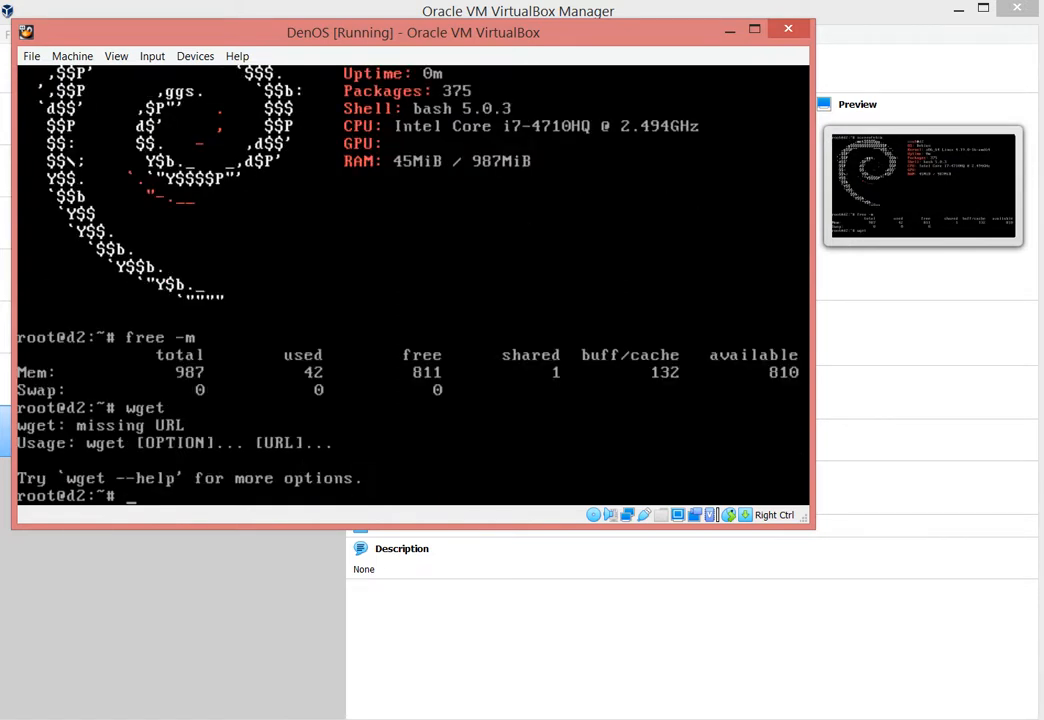
pyautogui.write('curl')
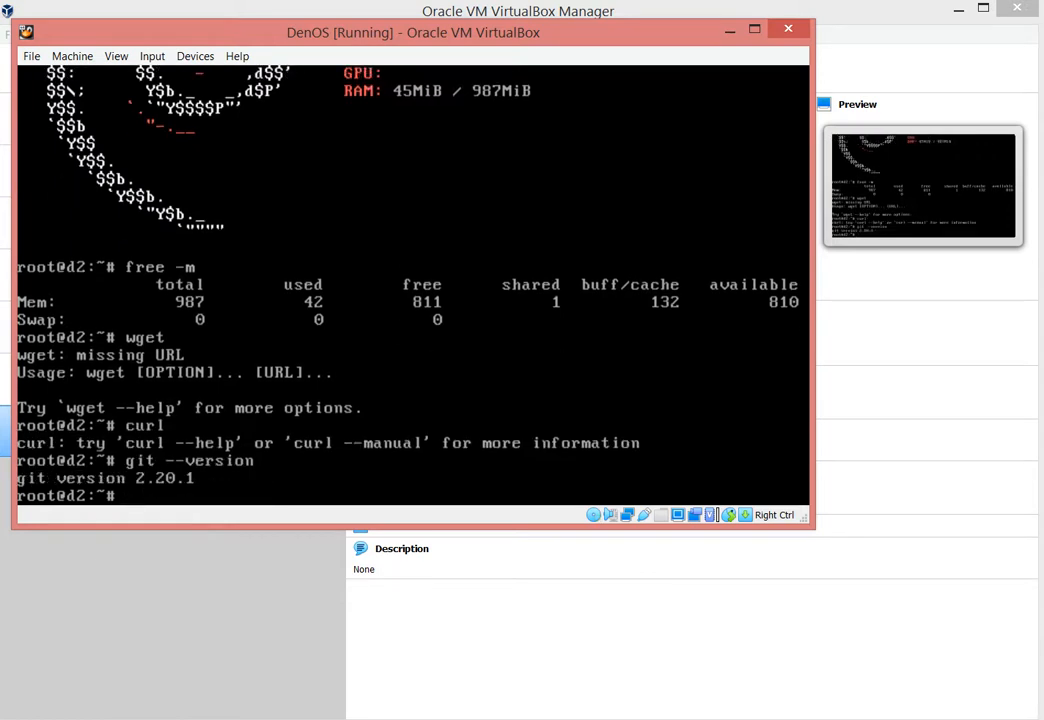
pyautogui.write('htop')
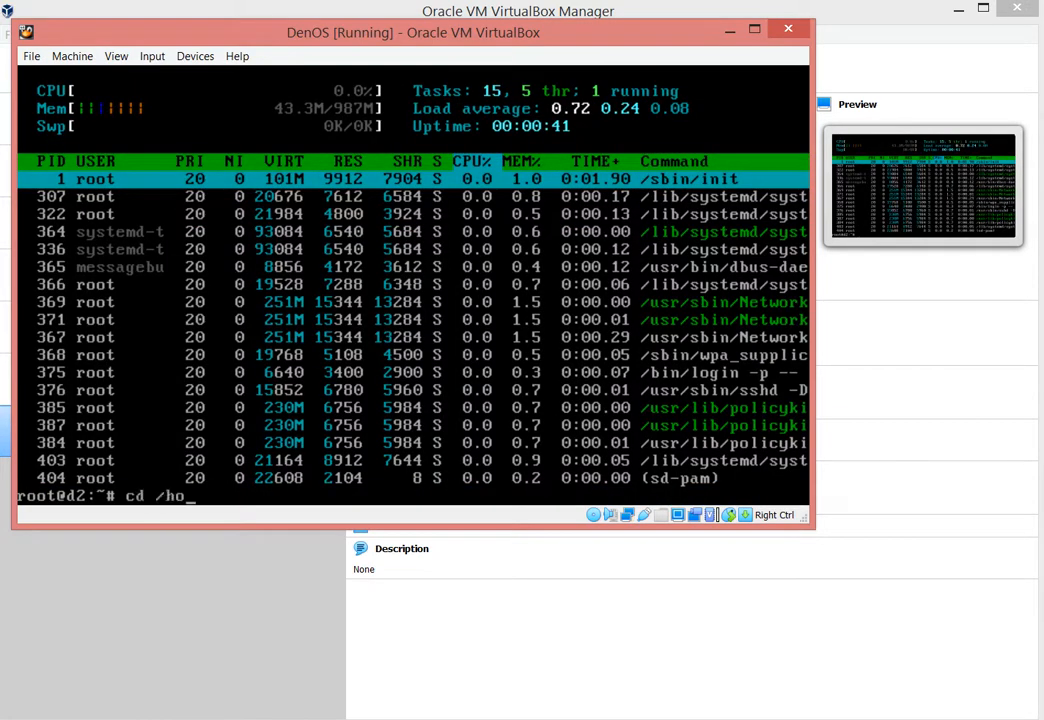
# - List /home with ls -al, run apt update (all up to date), then show screenfetch again
pyautogui.press('Return')
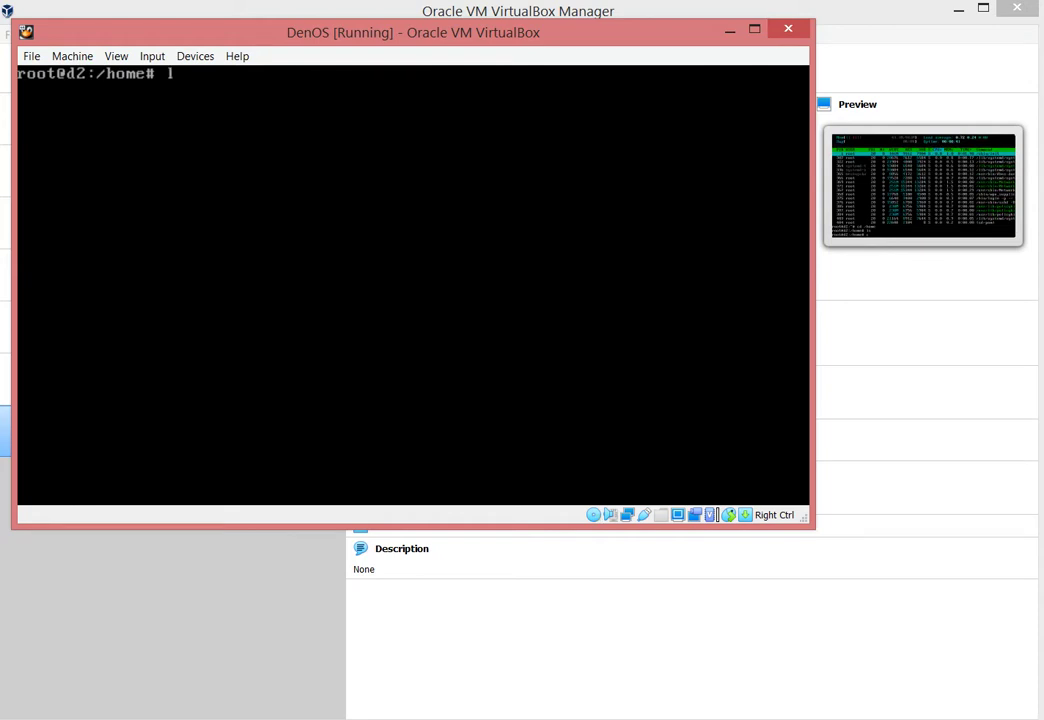
pyautogui.write('ls -al')
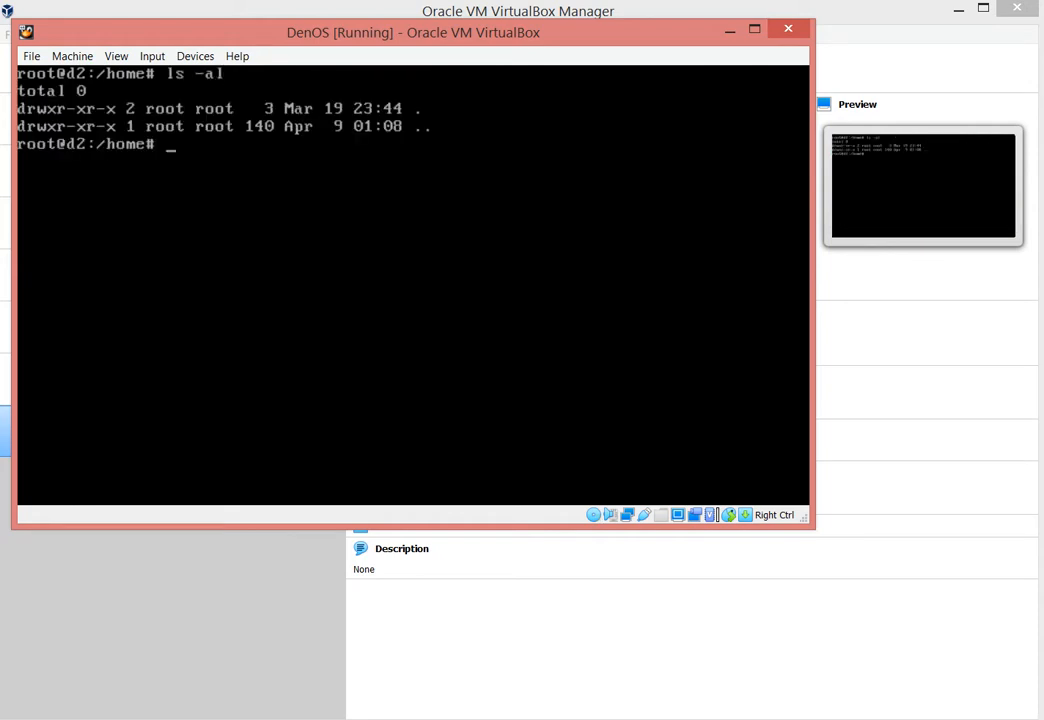
pyautogui.write('apt update')
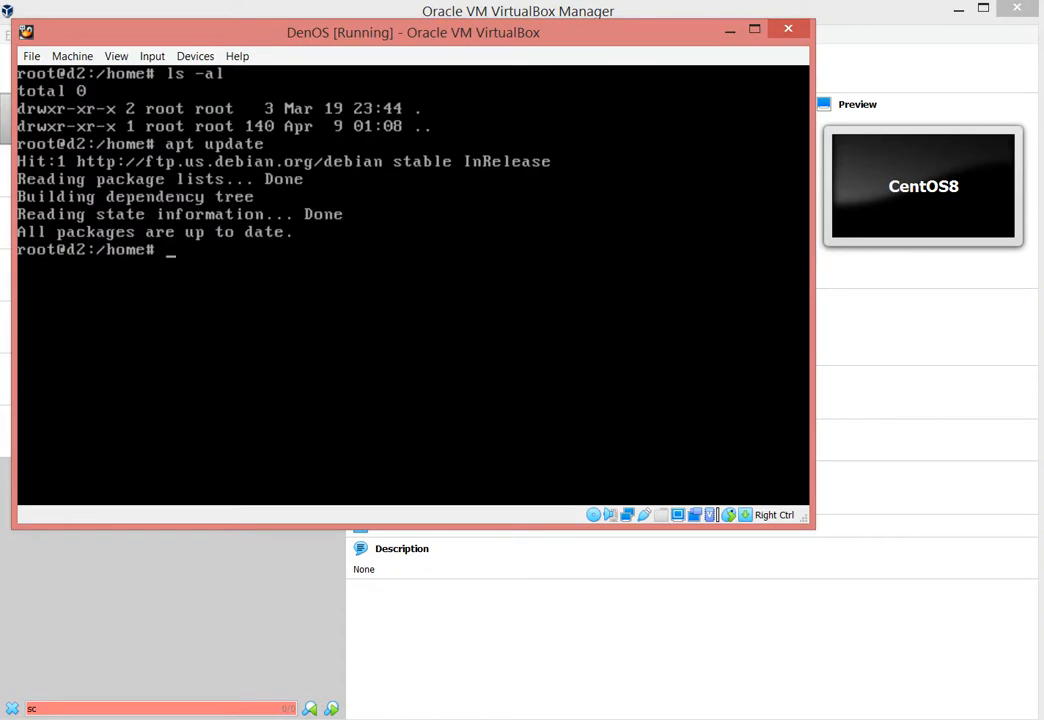
pyautogui.write('screenfetch')
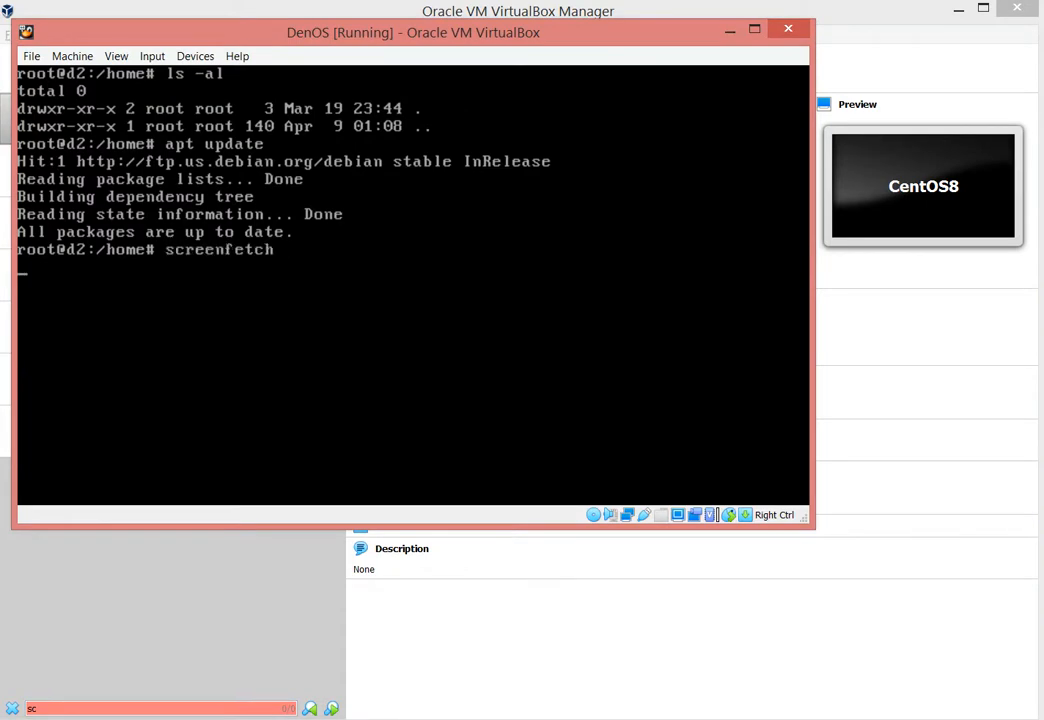
pyautogui.press('Return')
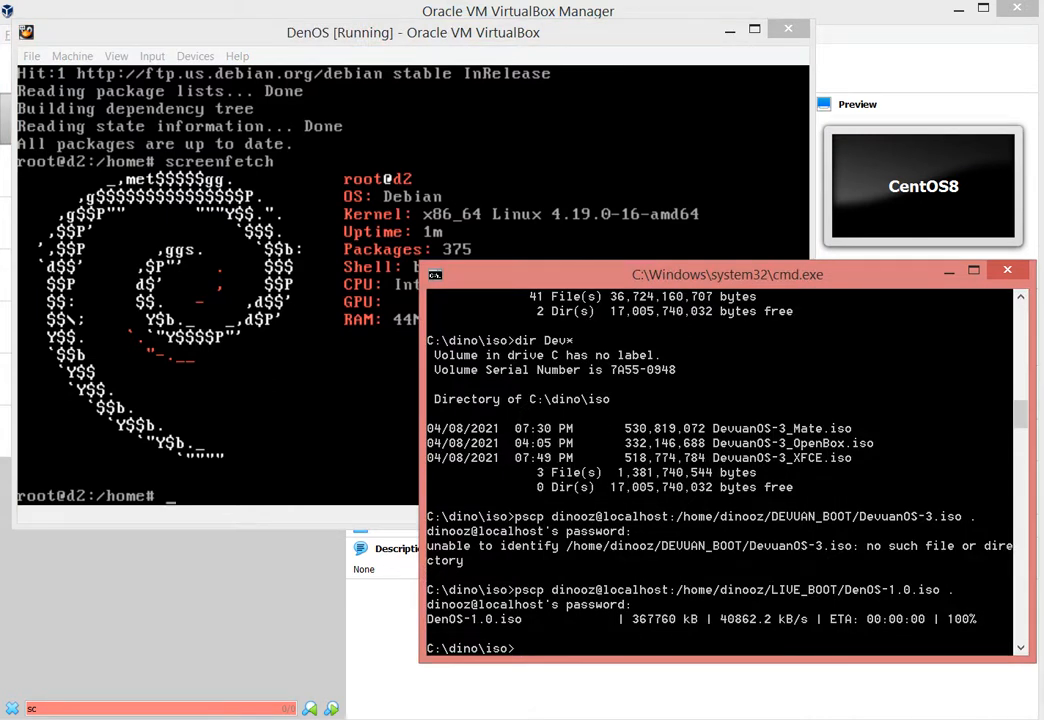
pyautogui.click(412, 38)
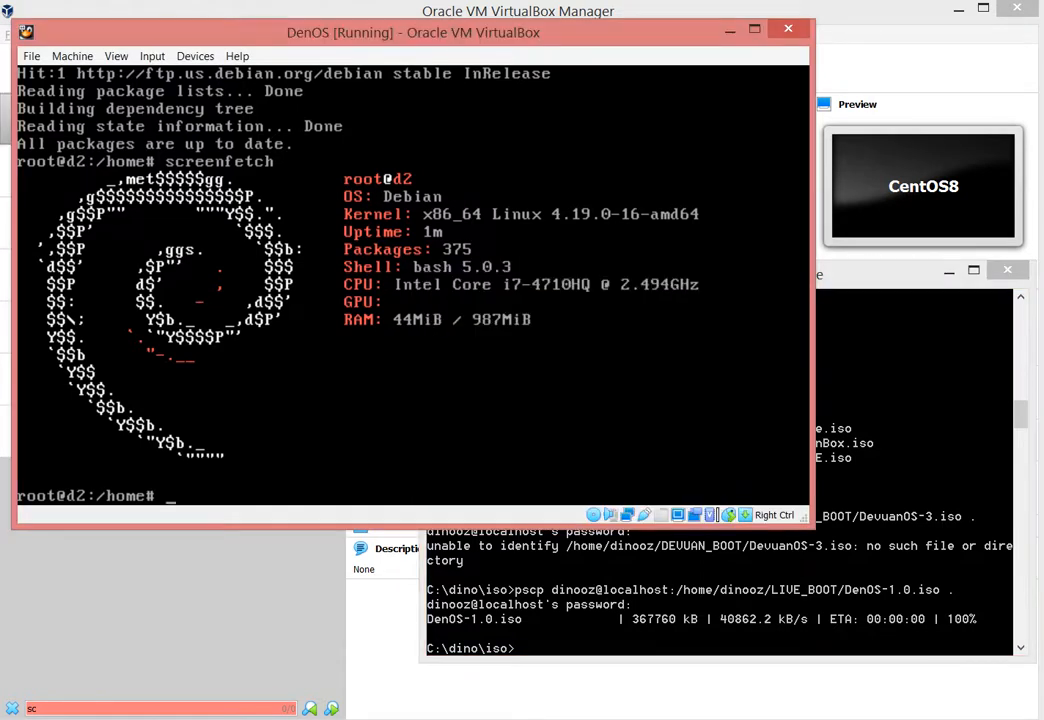
pyautogui.moveTo(80, 638)
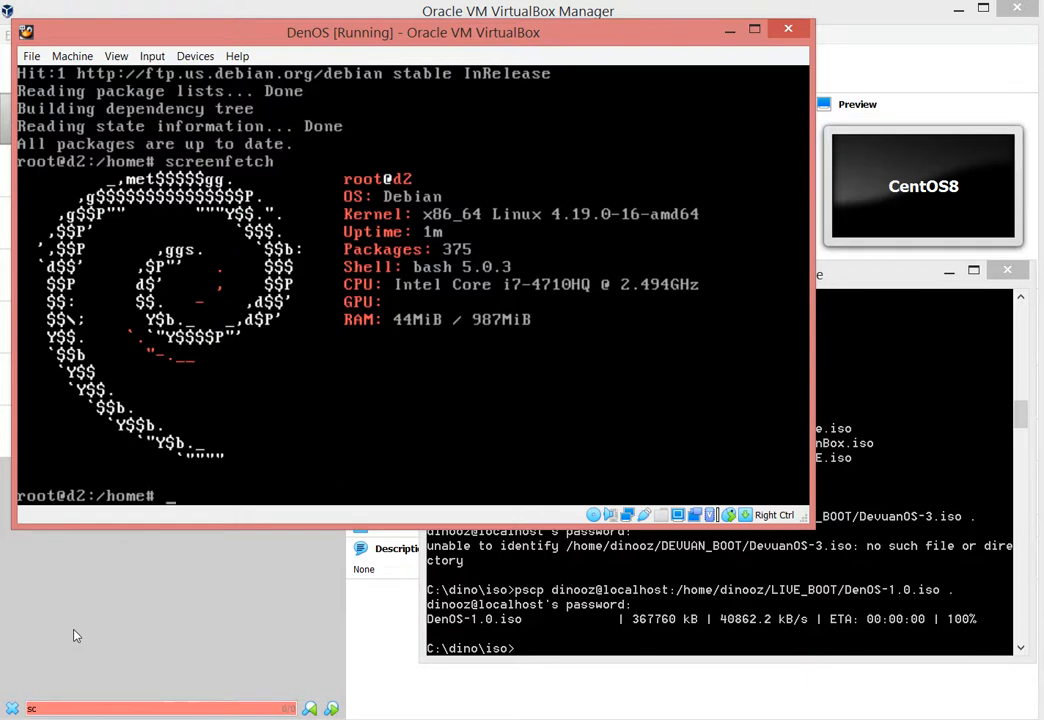
pyautogui.moveTo(52, 646)
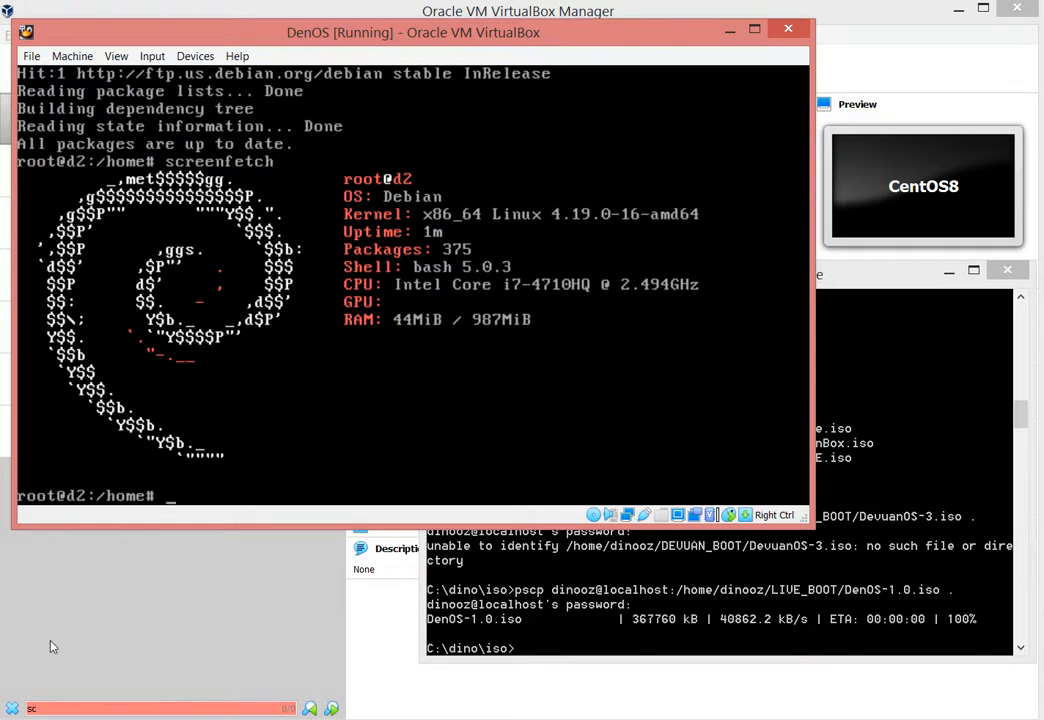